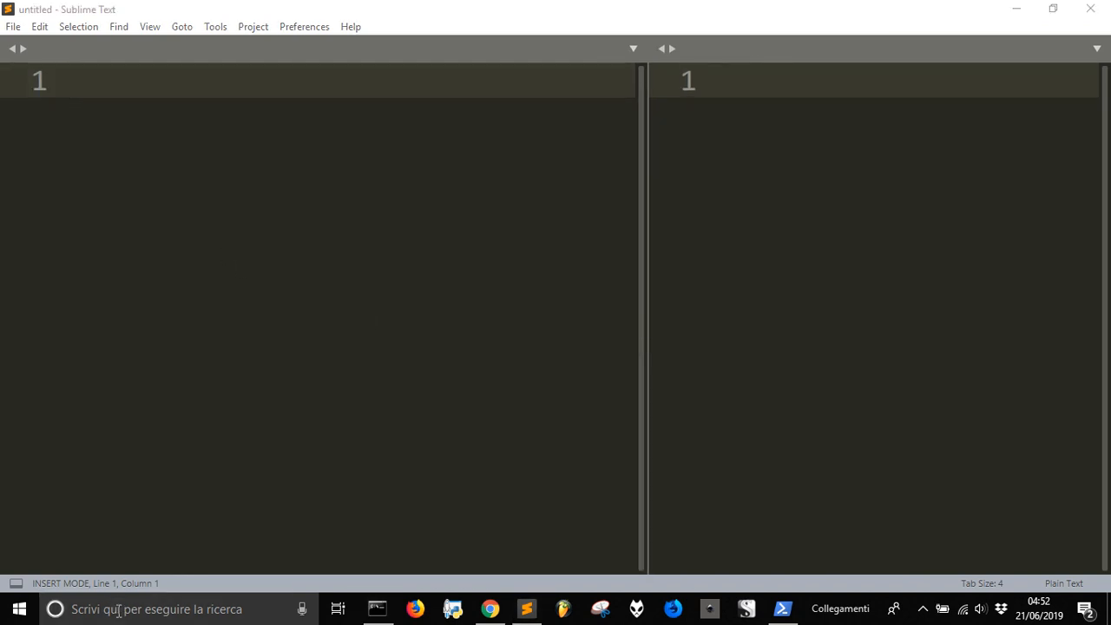
Bring up the drive H: window, reposition it and maximize it.
type("H")
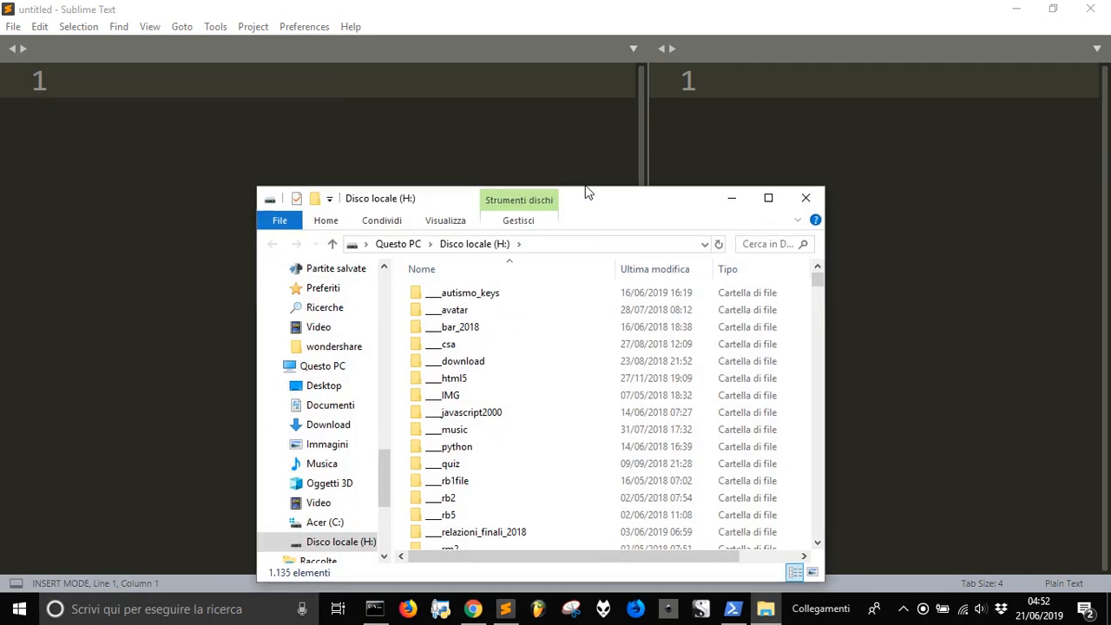
left_click_drag(586, 197, 464, 94)
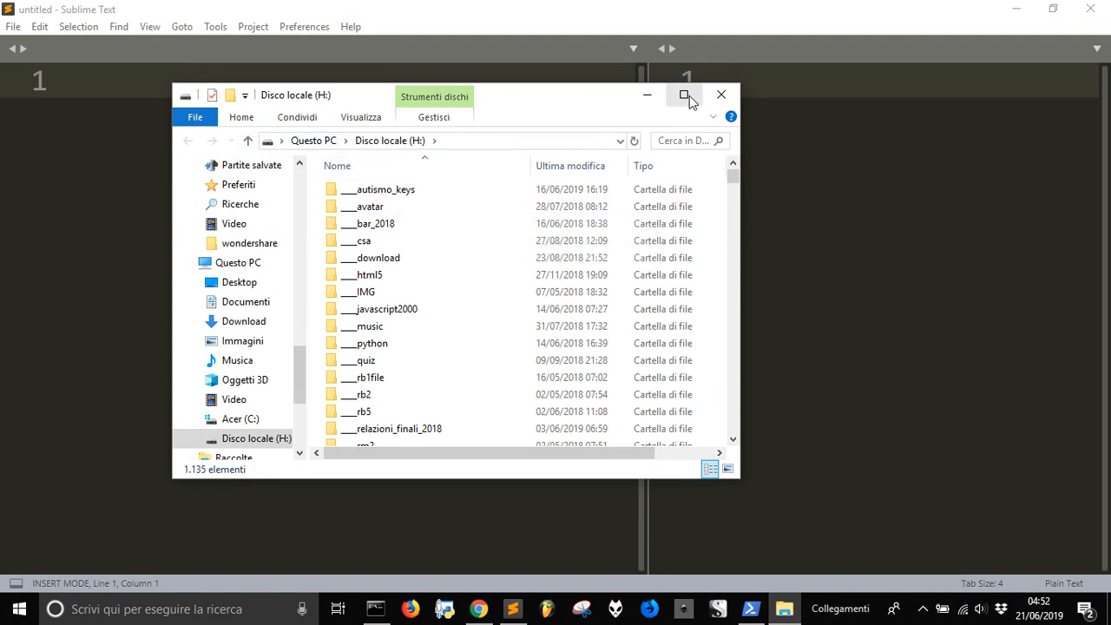
left_click(683, 94)
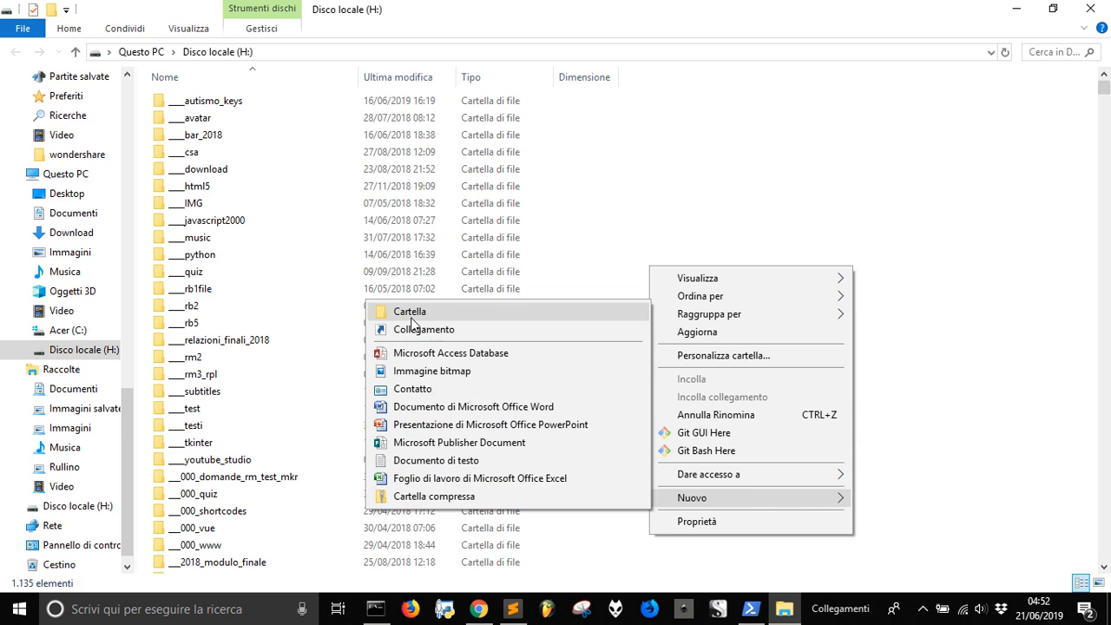
Create a new folder named flaskvenv on H: and open it.
left_click(409, 311)
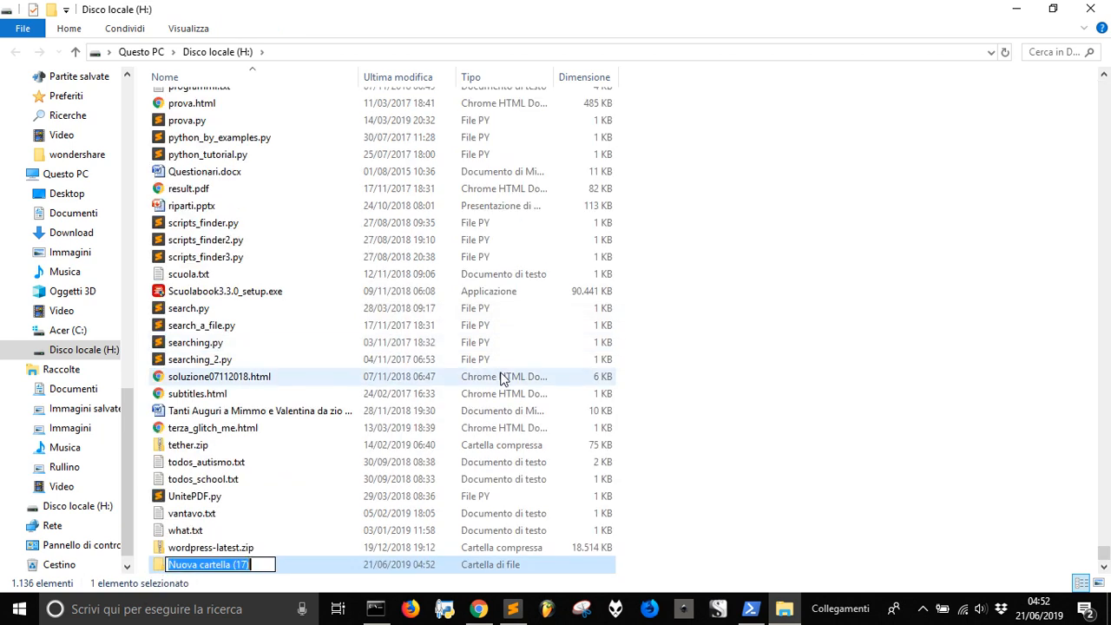
type("flasc")
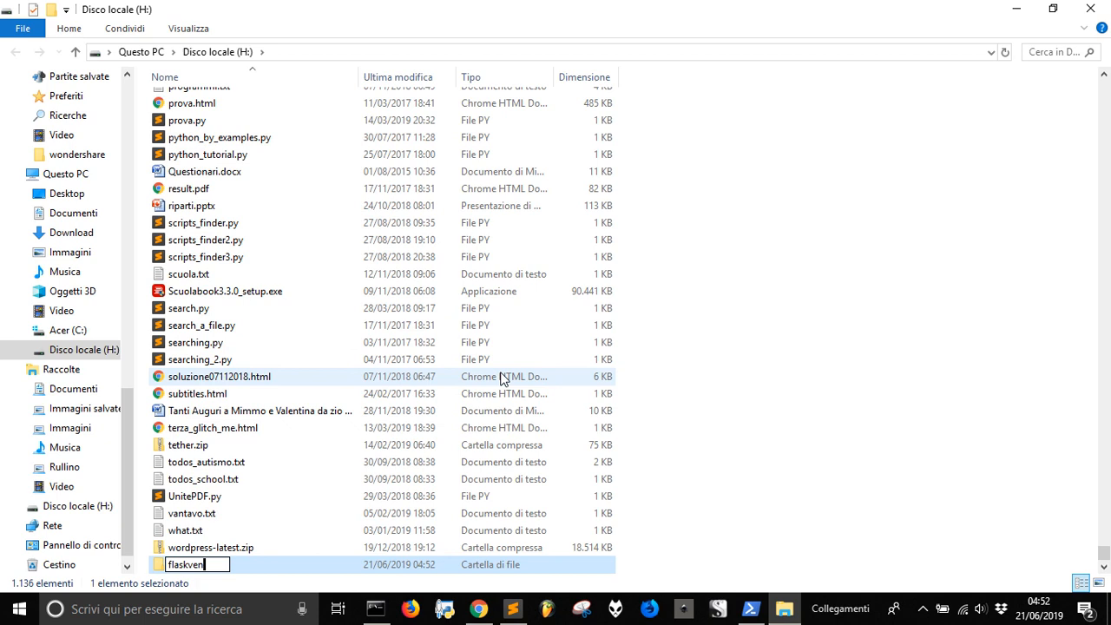
type("v")
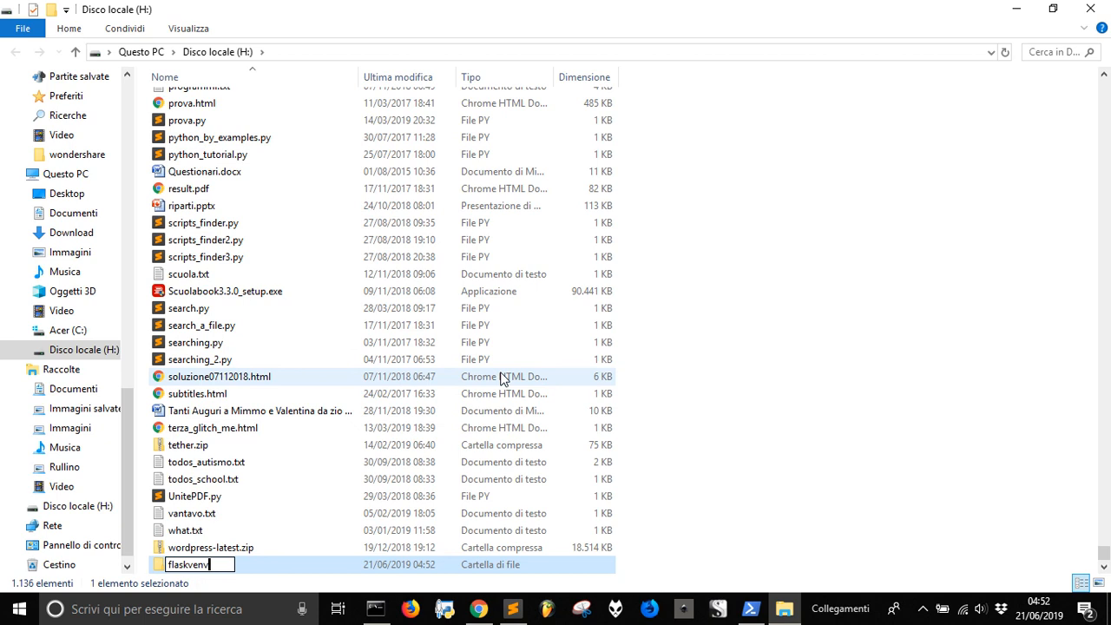
double_click(197, 582)
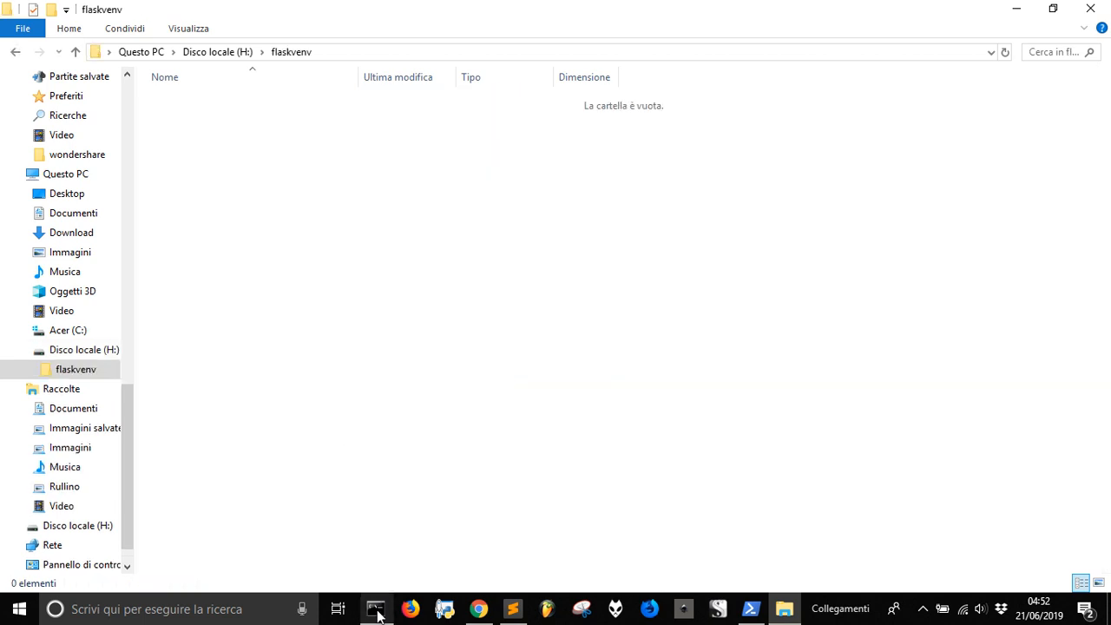
Bring up the empty flaskvenv folder's context menu, then dismiss it without choosing anything.
left_click(374, 609)
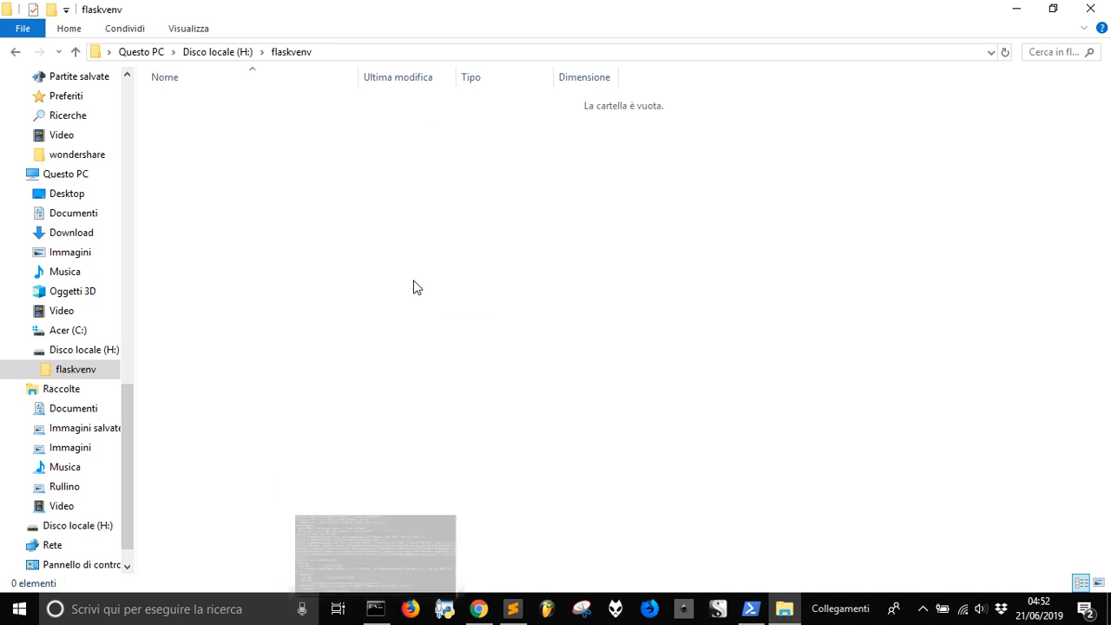
right_click(415, 288)
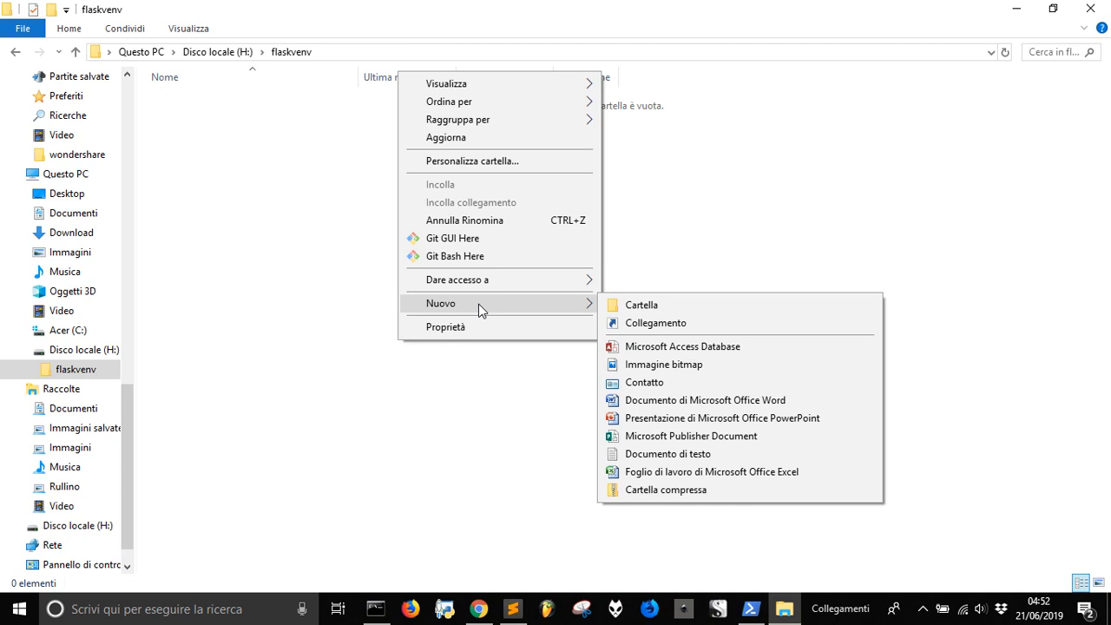
mouse_move(399, 377)
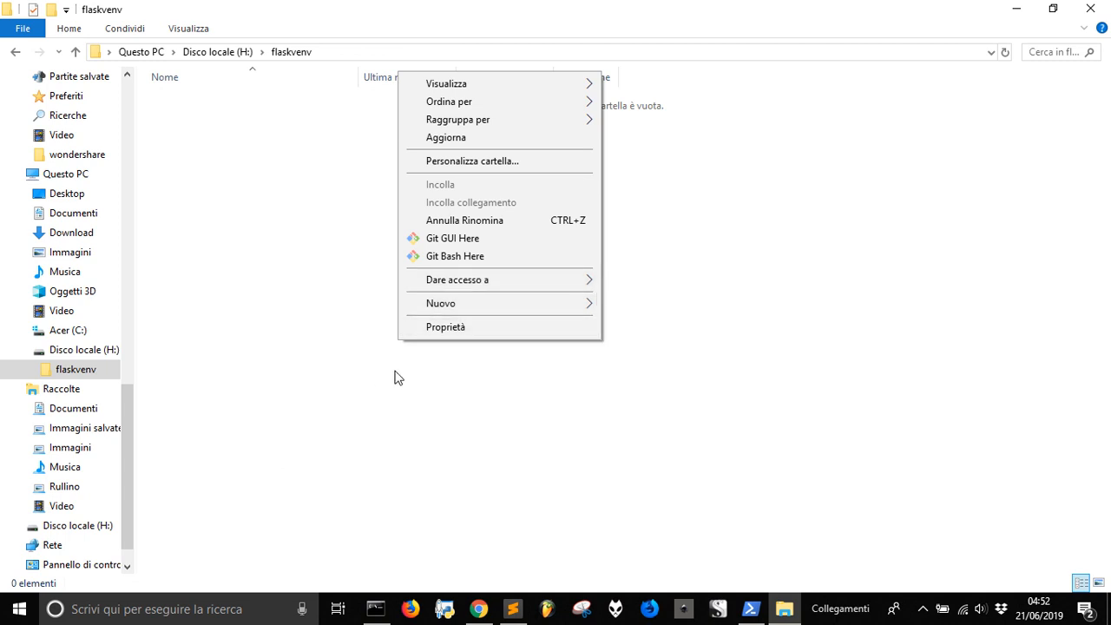
left_click(353, 396)
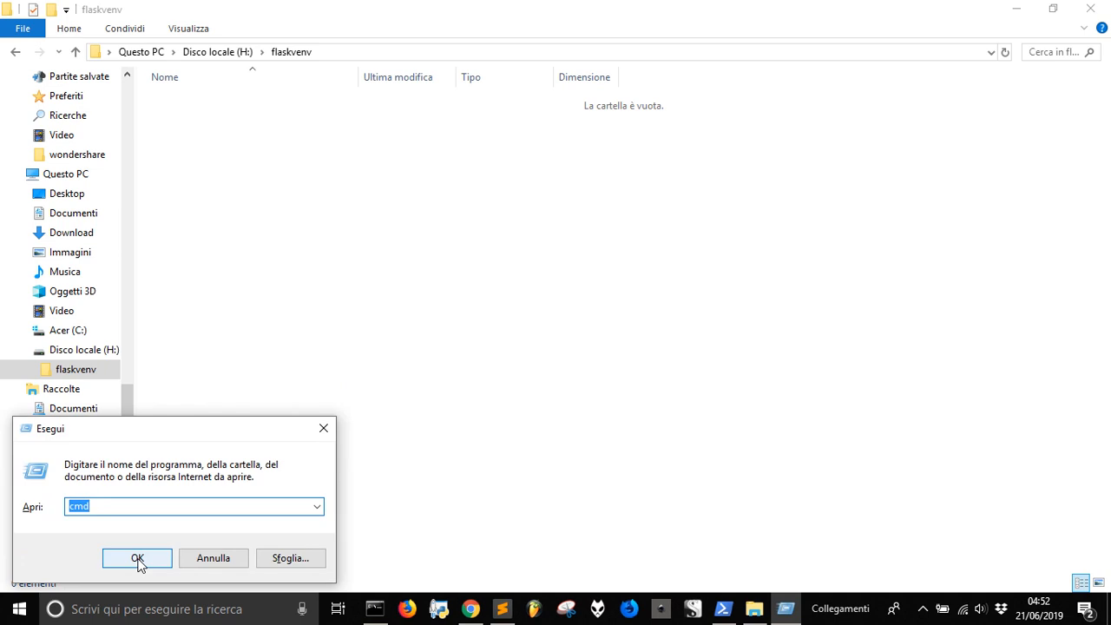
Launch cmd, switch to drive H: and change into the flaskvenv folder.
left_click(135, 557)
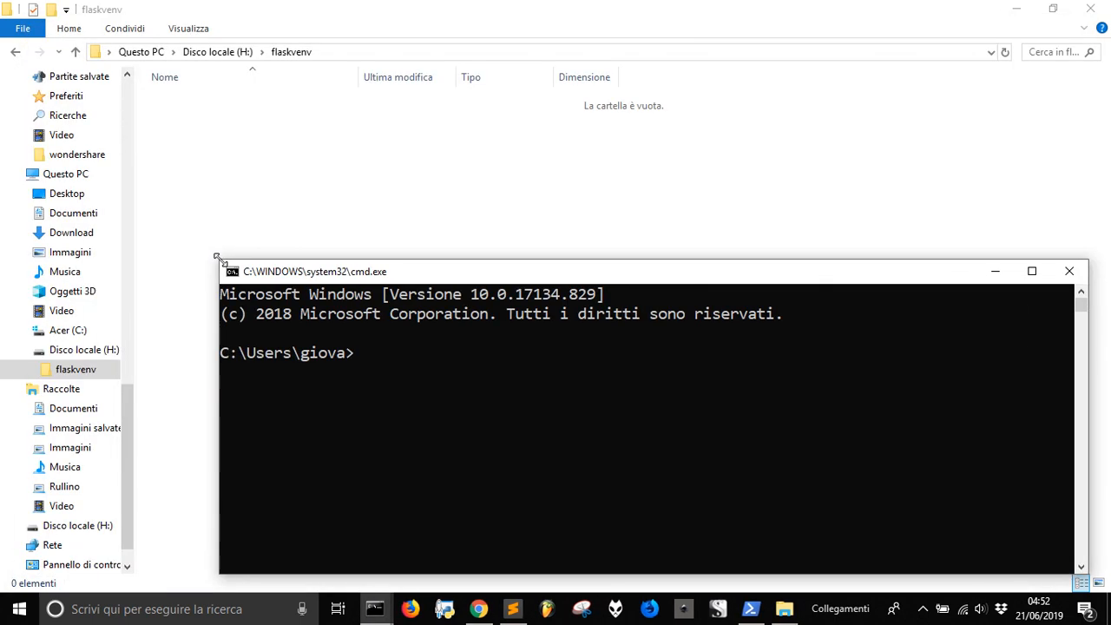
type("H")
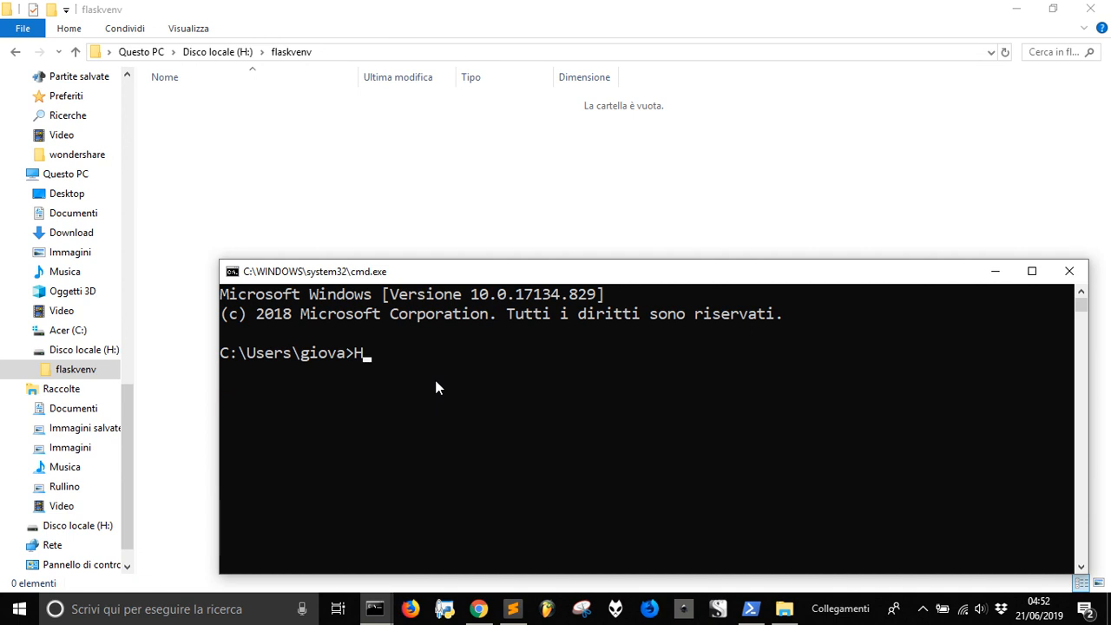
key("Enter")
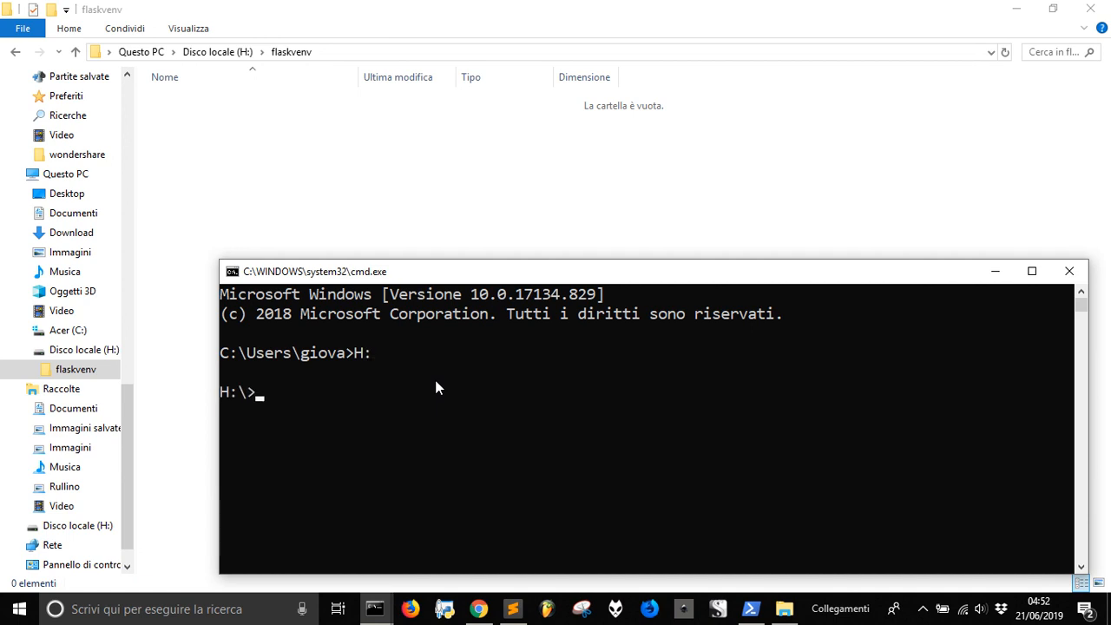
type("h:")
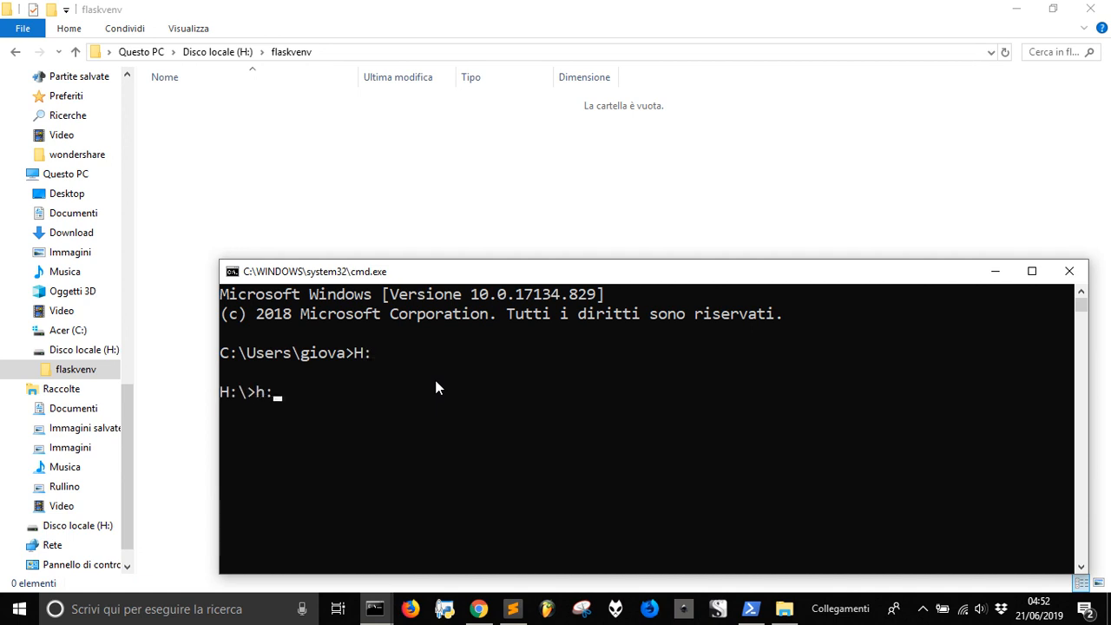
type("cd")
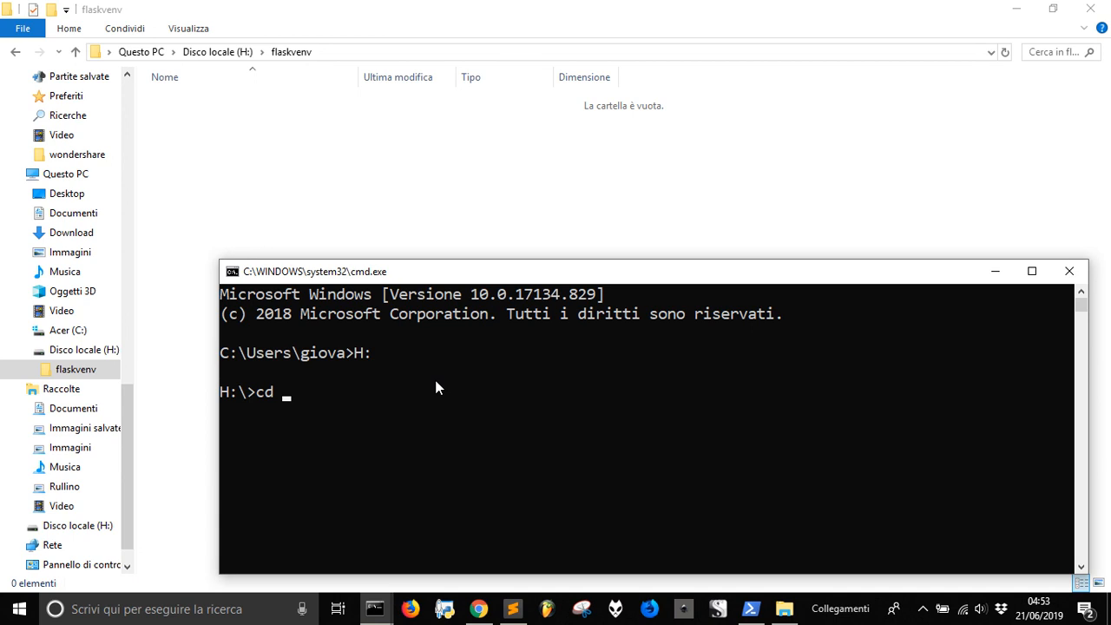
type("flaskvenv")
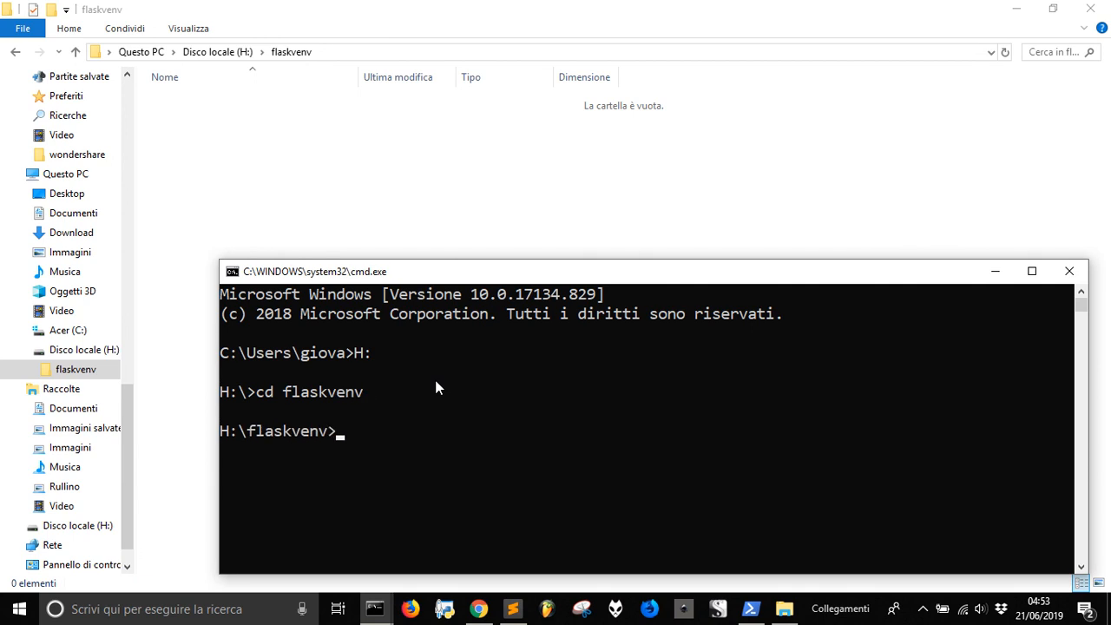
mouse_move(328, 279)
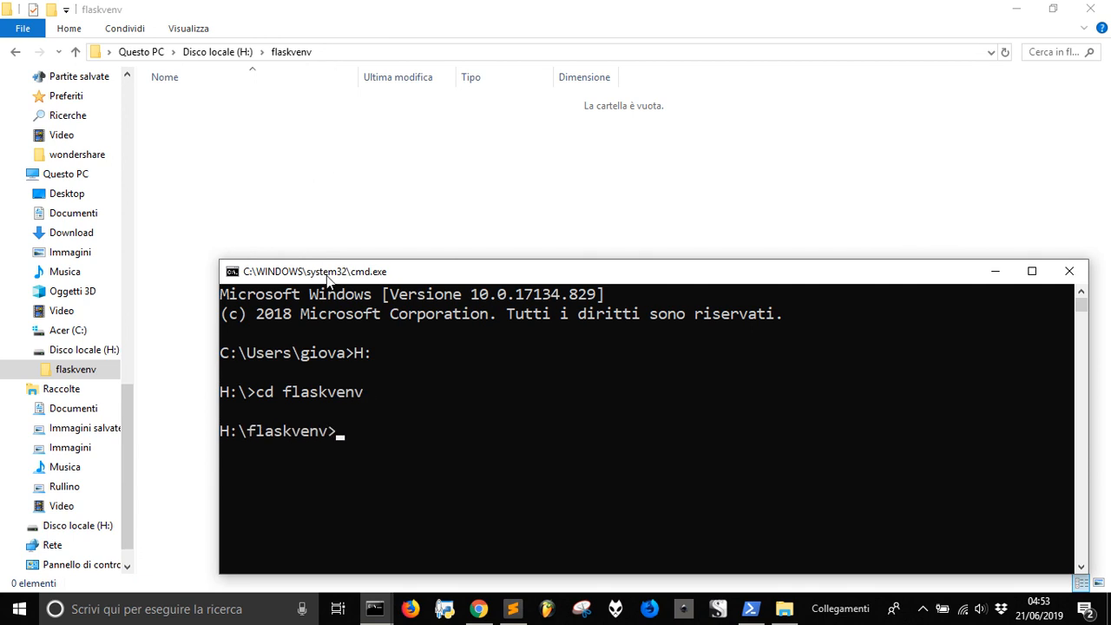
mouse_move(356, 559)
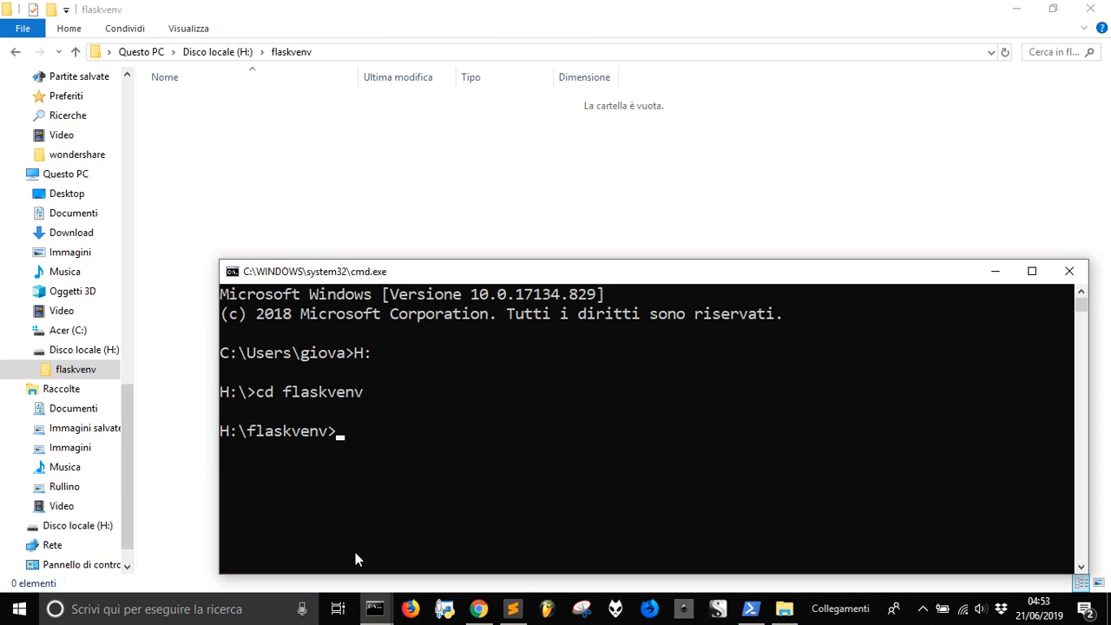
Run 'python -m venv flask1' to build the flask1 environment folder.
type("python")
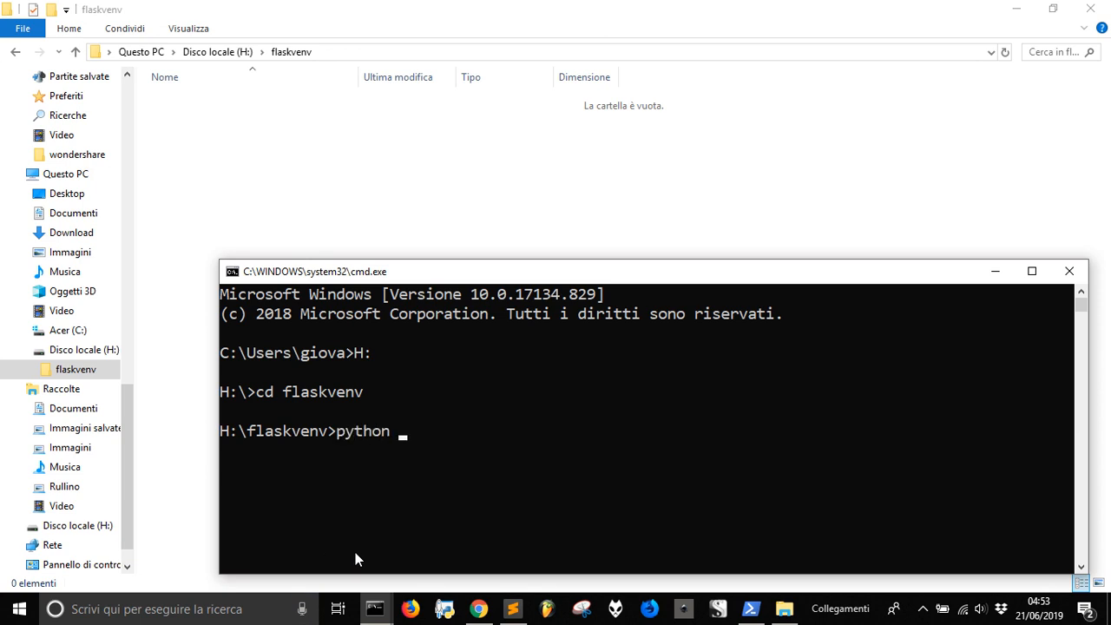
type("-m")
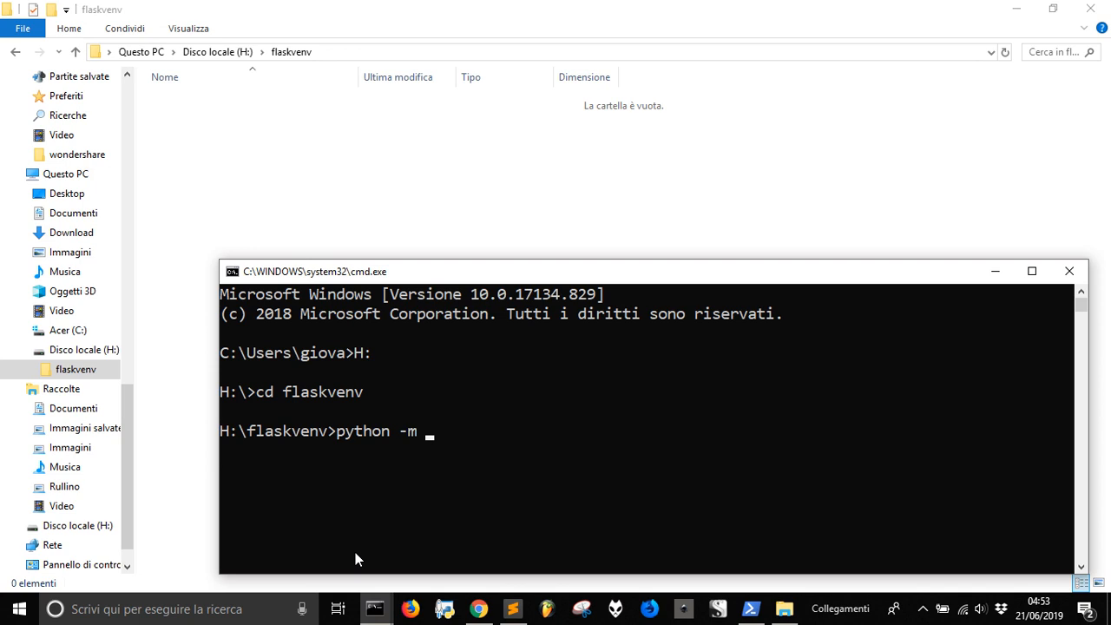
type("venv")
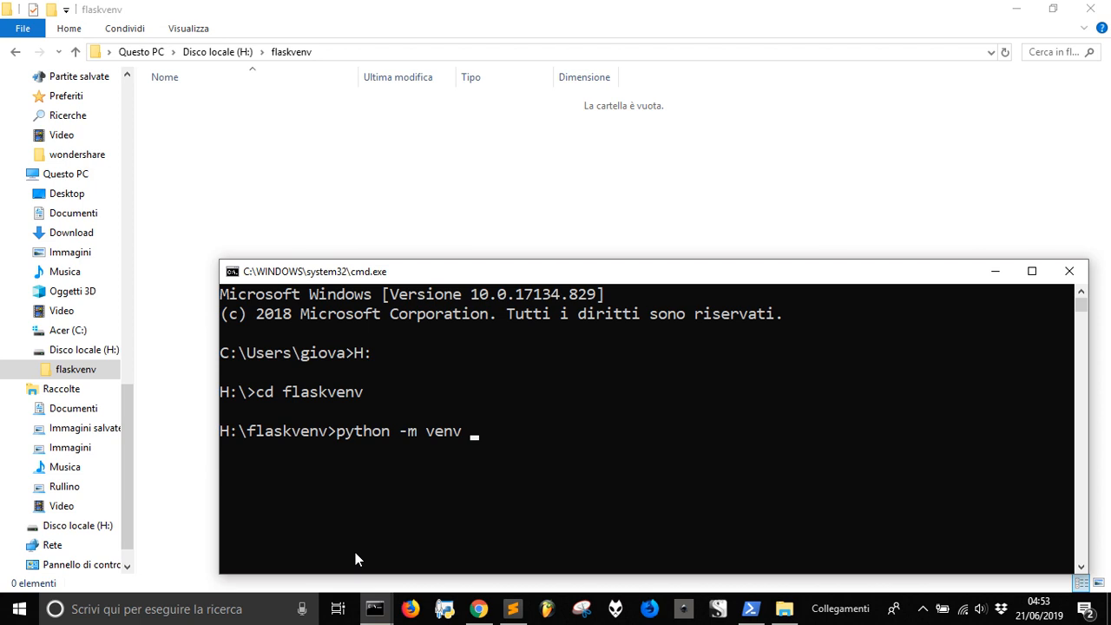
type("flask1")
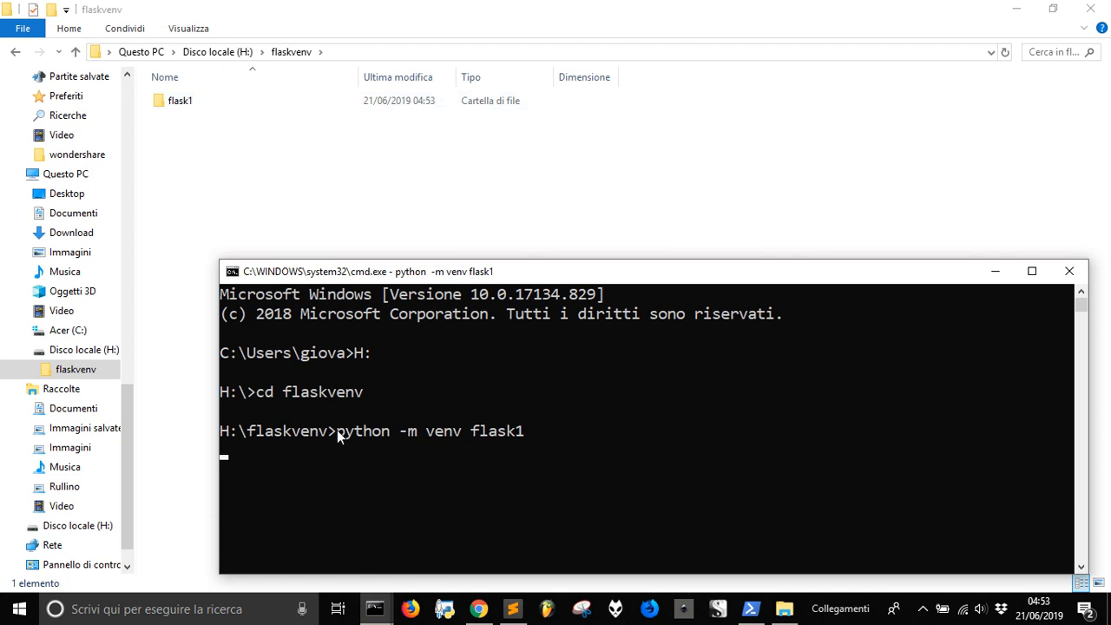
mouse_move(278, 427)
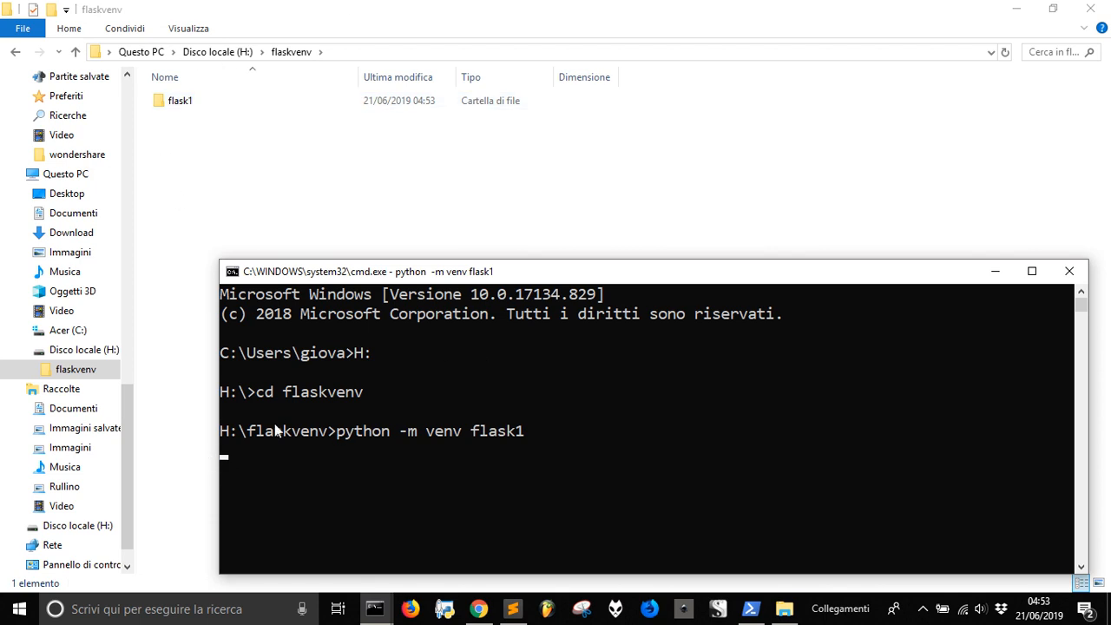
mouse_move(248, 463)
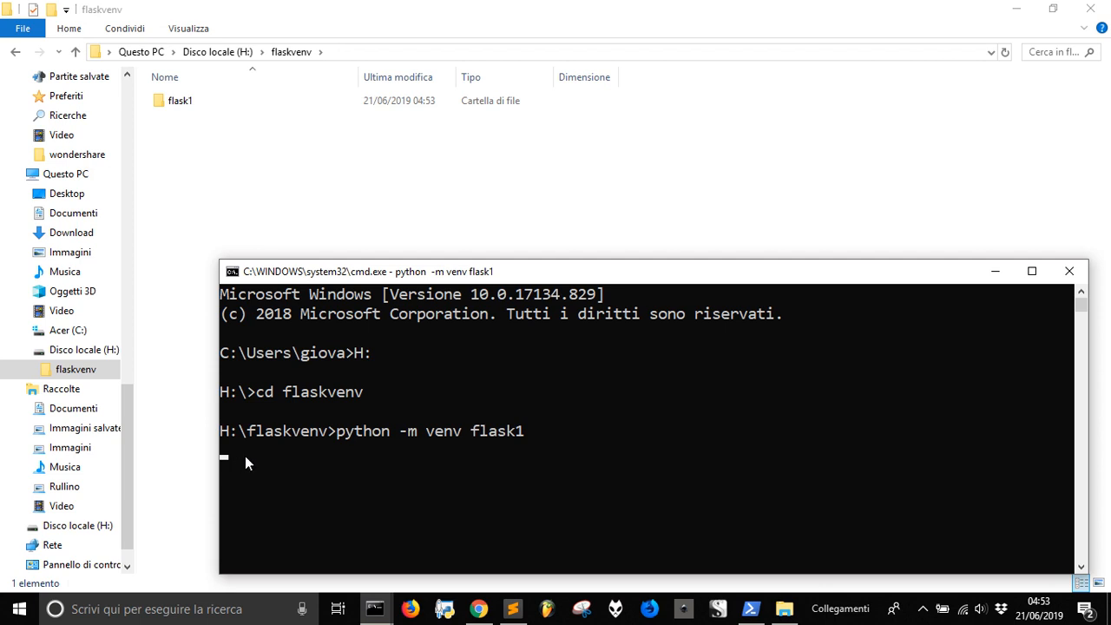
mouse_move(248, 465)
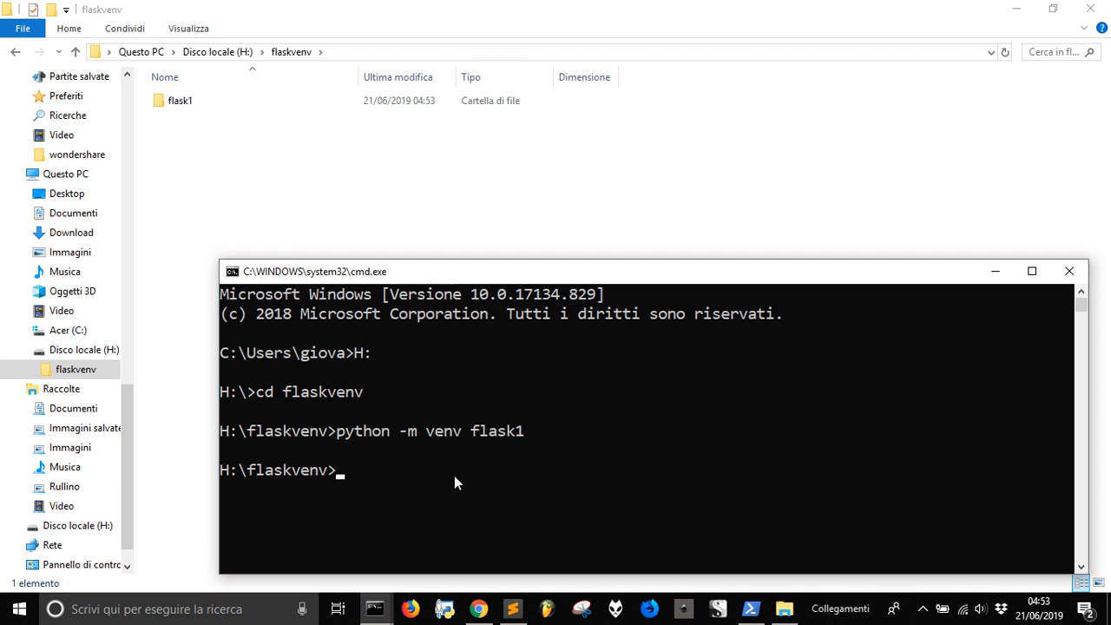
Move into flask1, list Include, Lib and Scripts with dir, and enter Scripts.
type("cd")
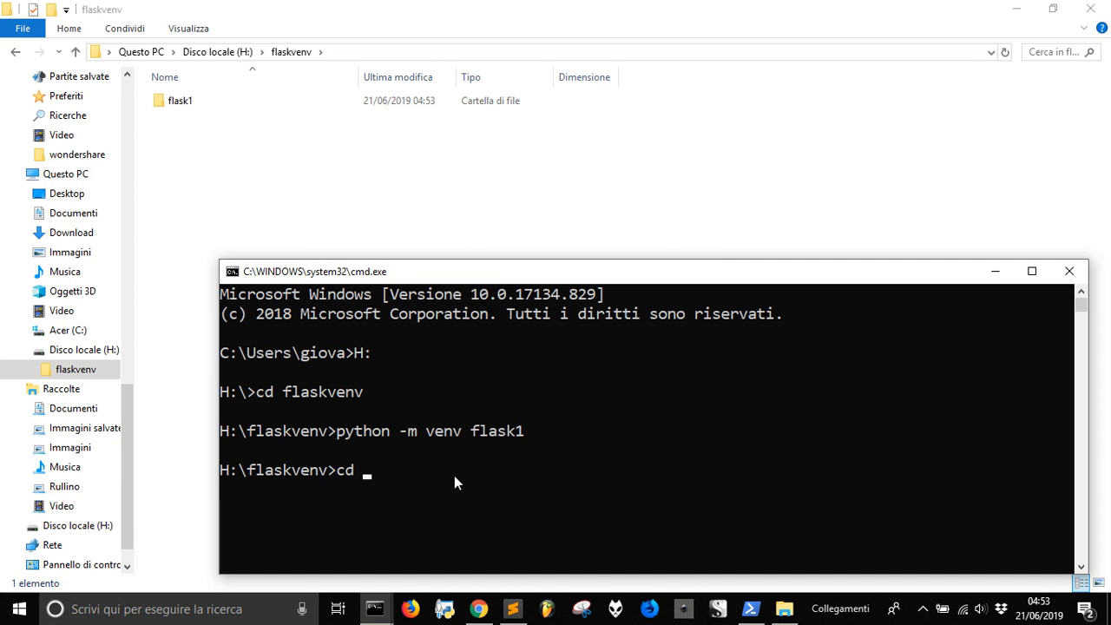
type("flas")
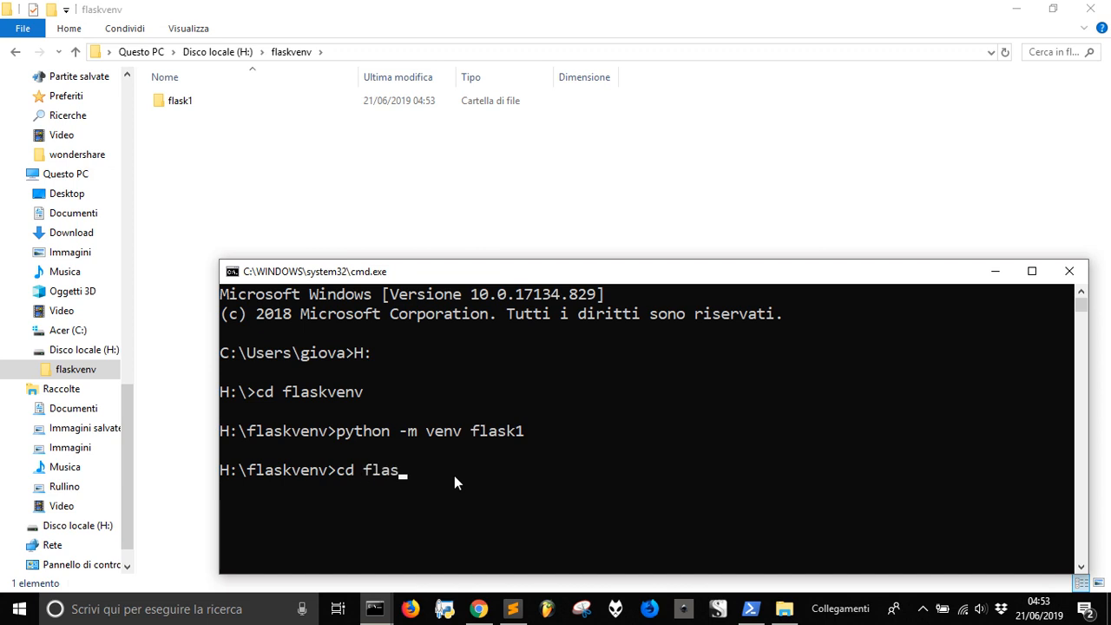
key("Enter")
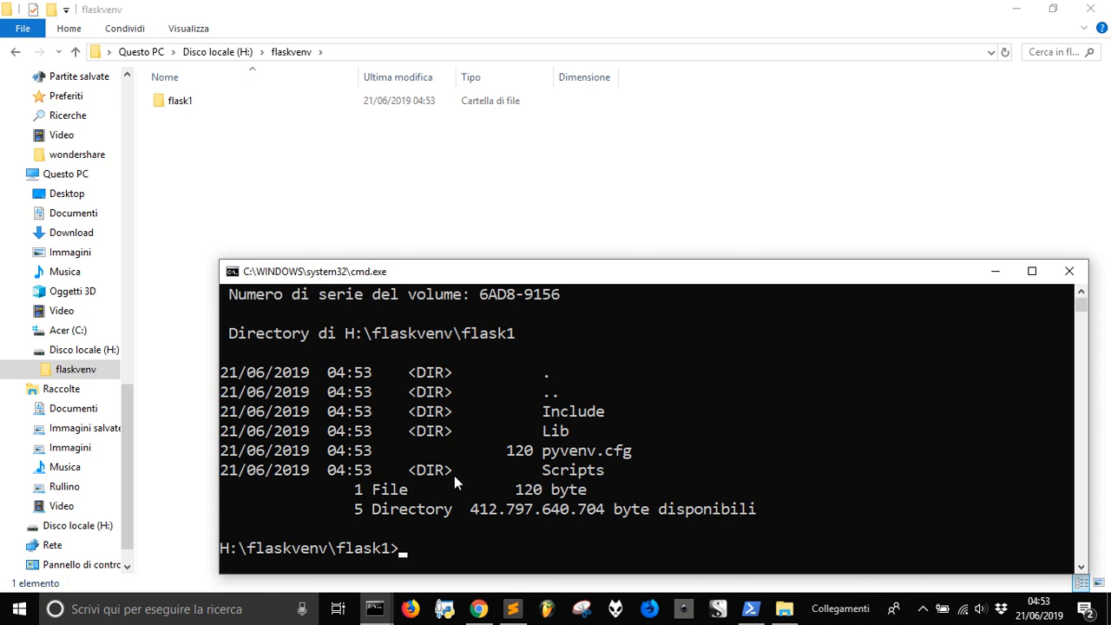
mouse_move(562, 417)
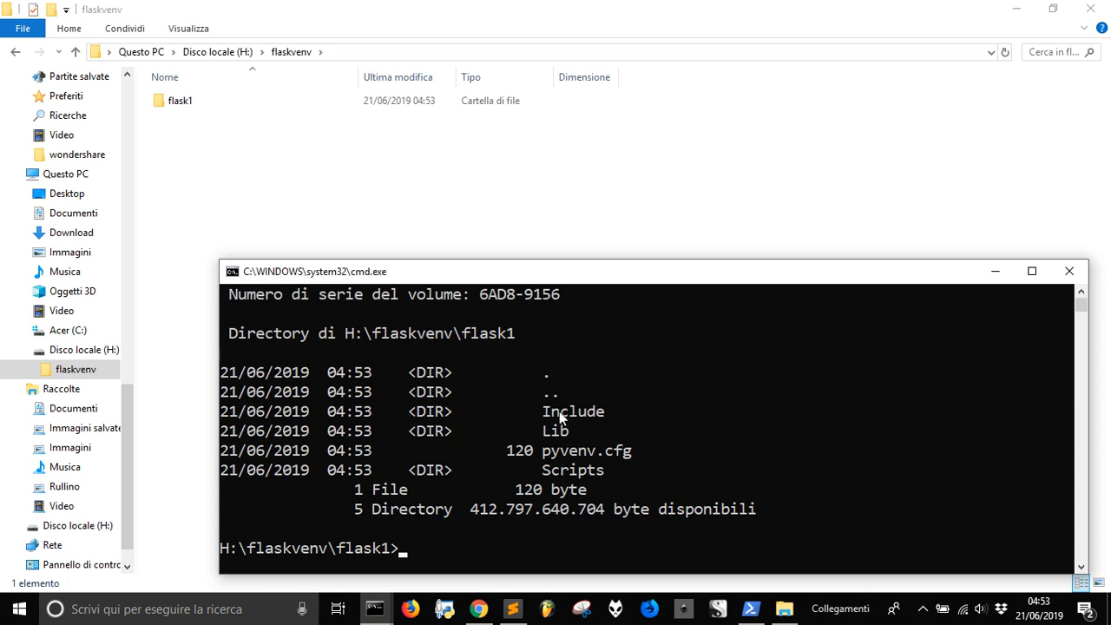
mouse_move(568, 473)
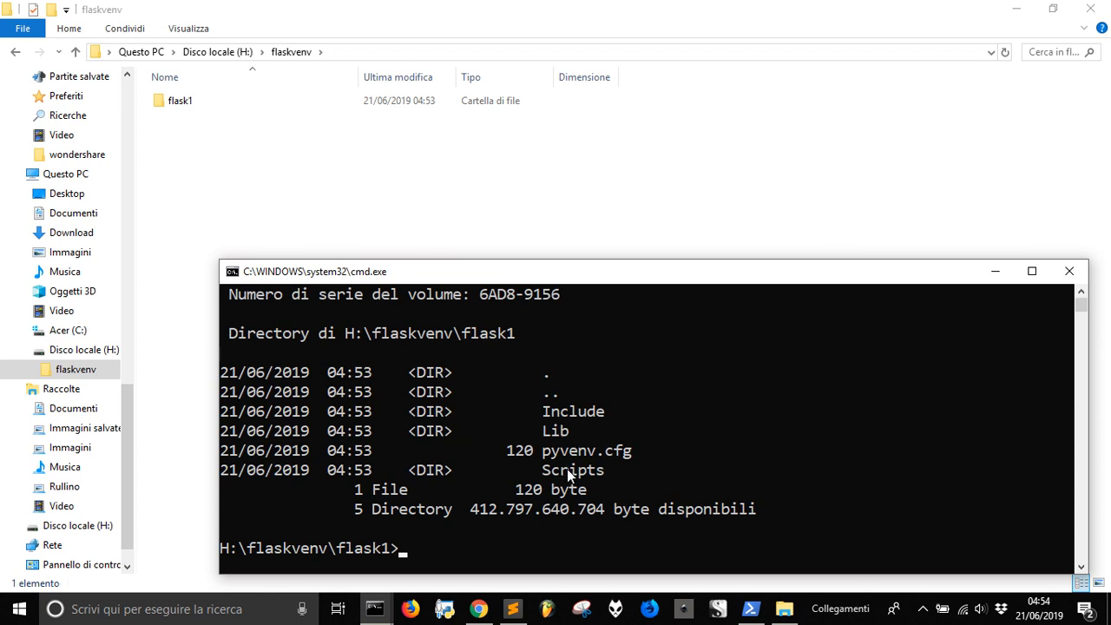
type("cd")
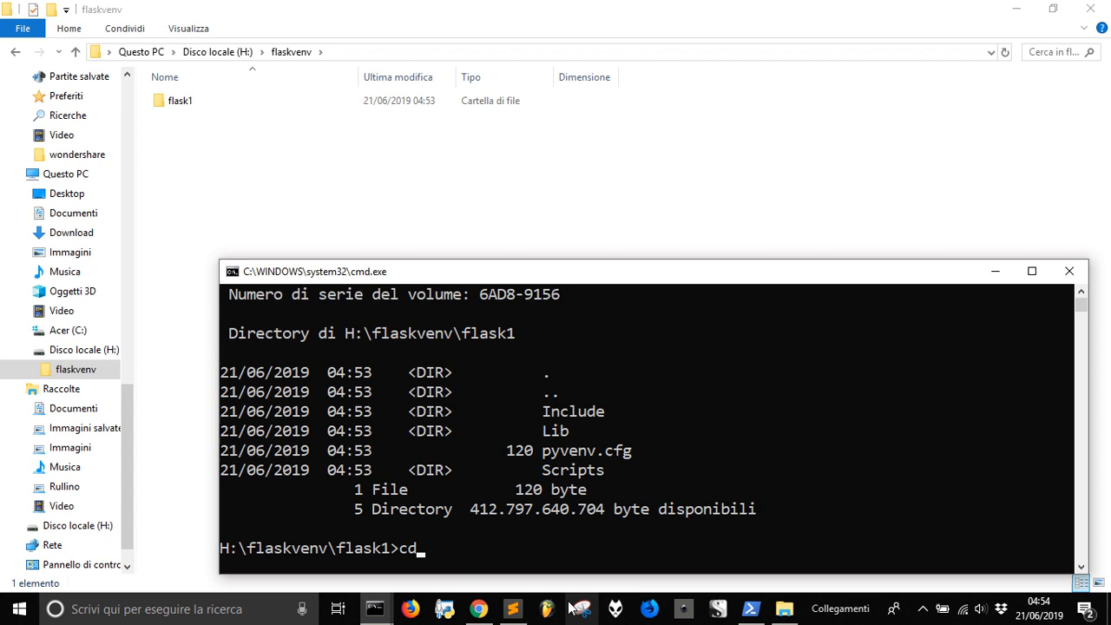
type("Scrit")
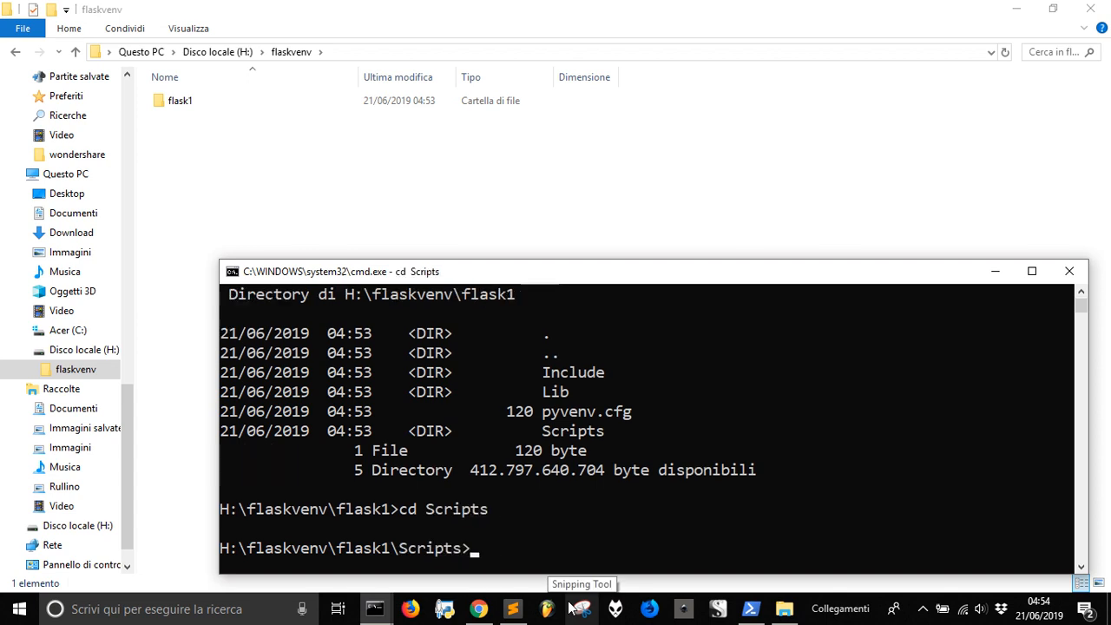
type("dir")
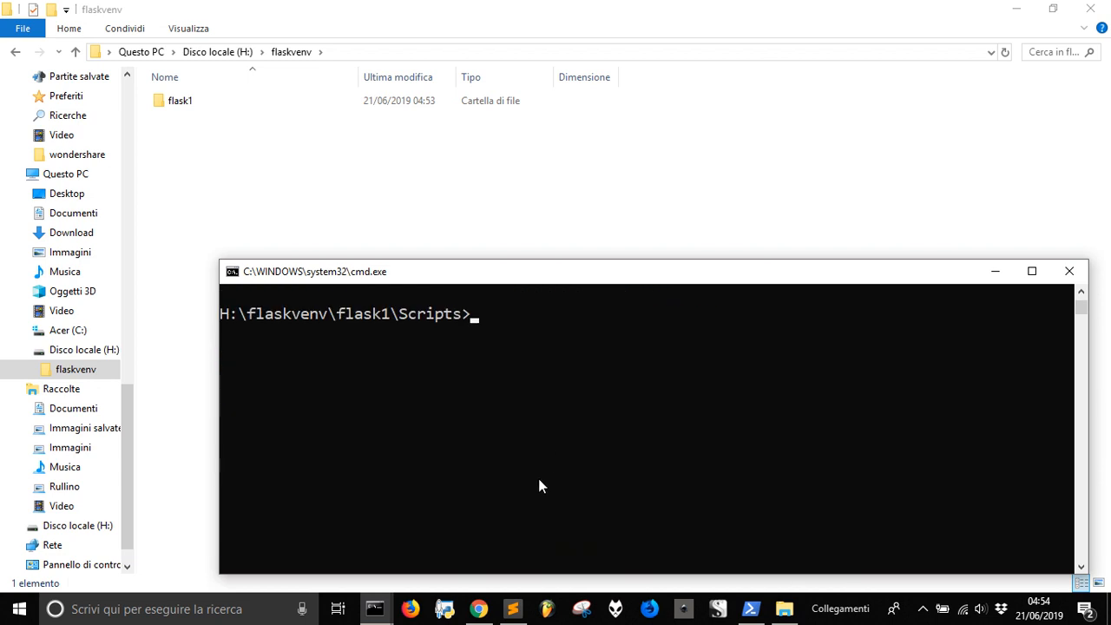
Run 'activate' in the Scripts folder so the prompt shows (flask1).
type("a")
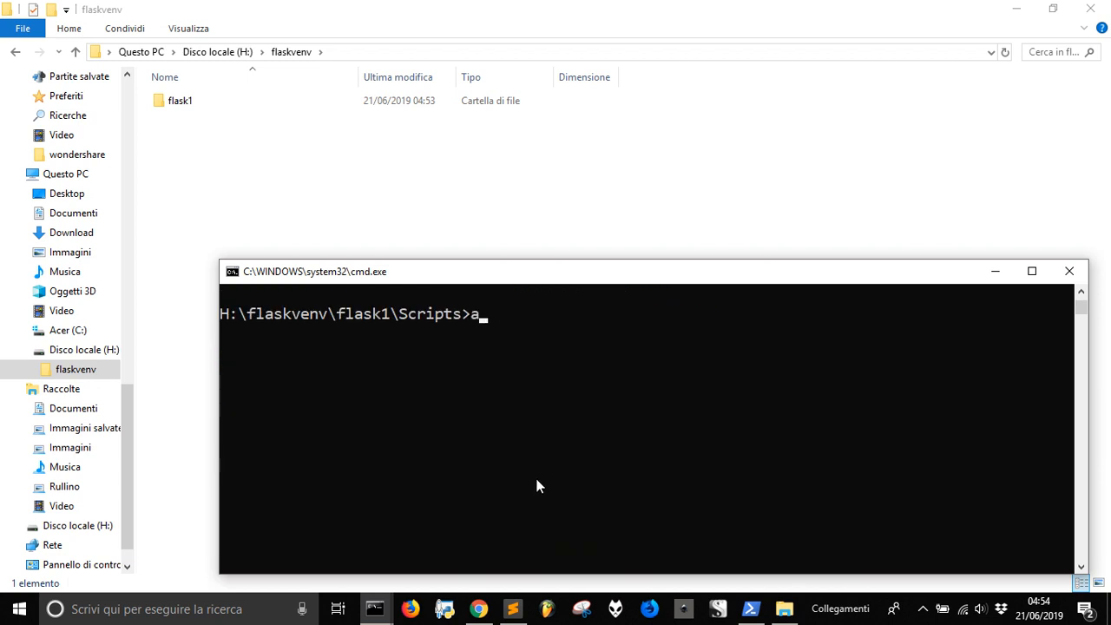
type("ctive")
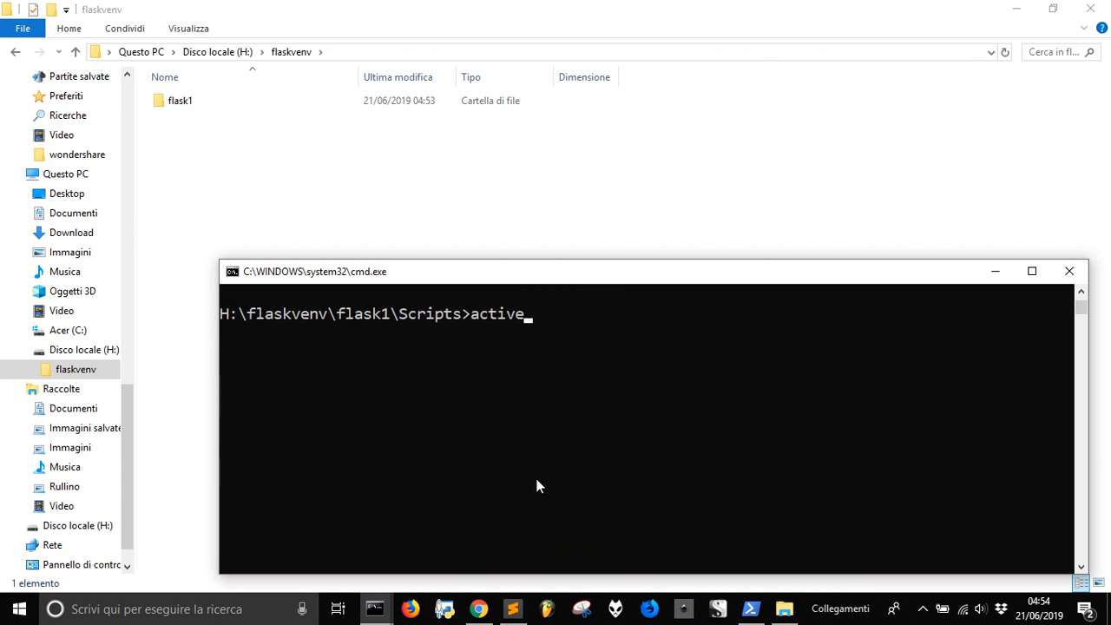
type("te")
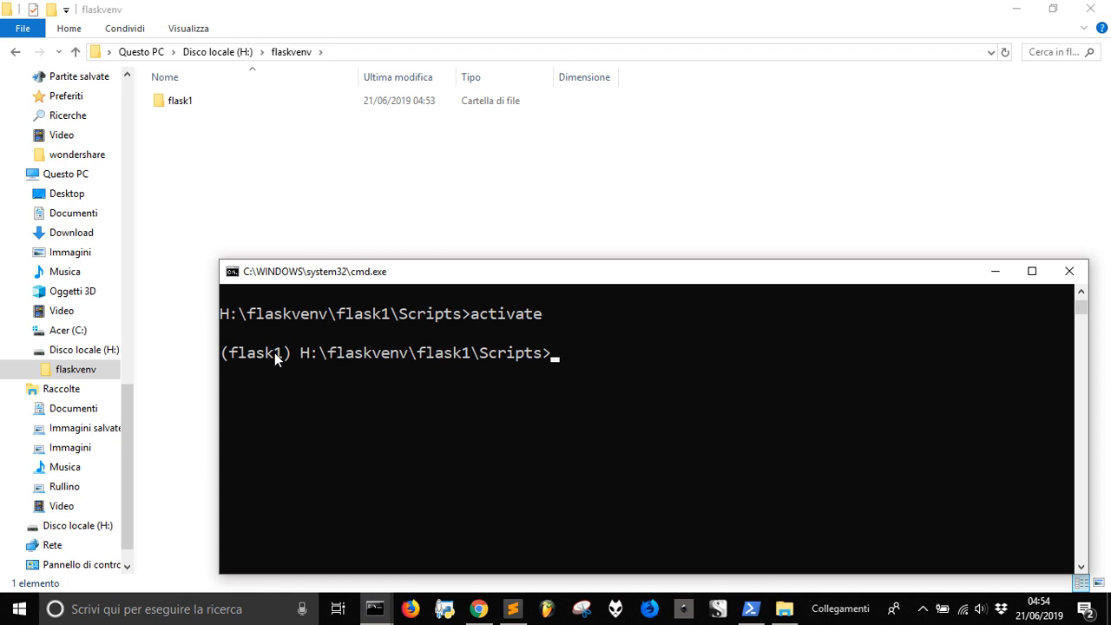
mouse_move(285, 368)
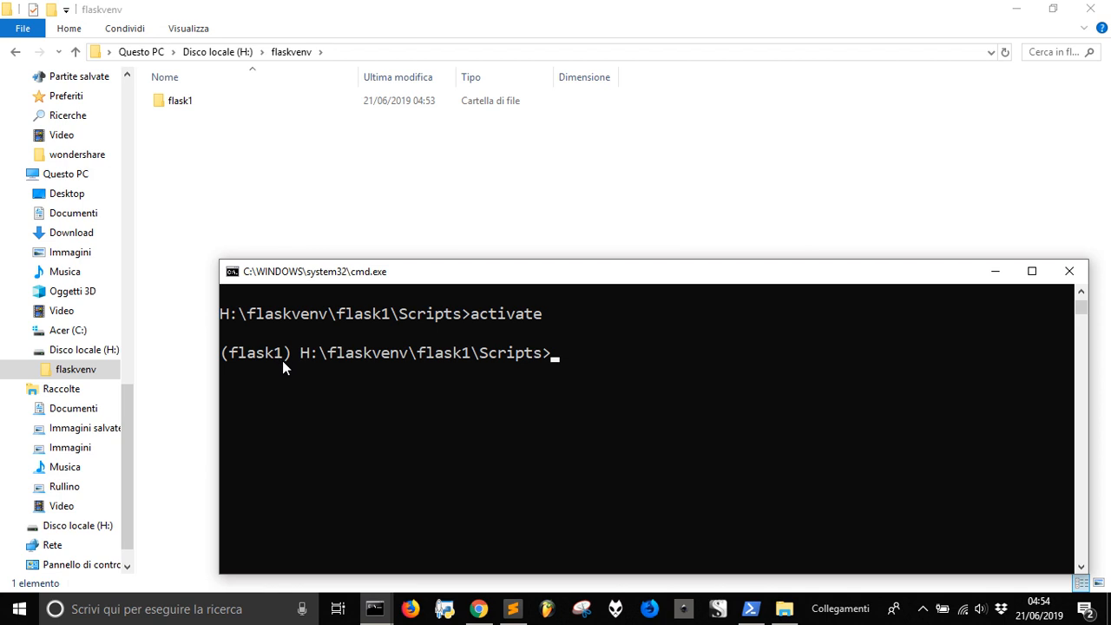
mouse_move(293, 362)
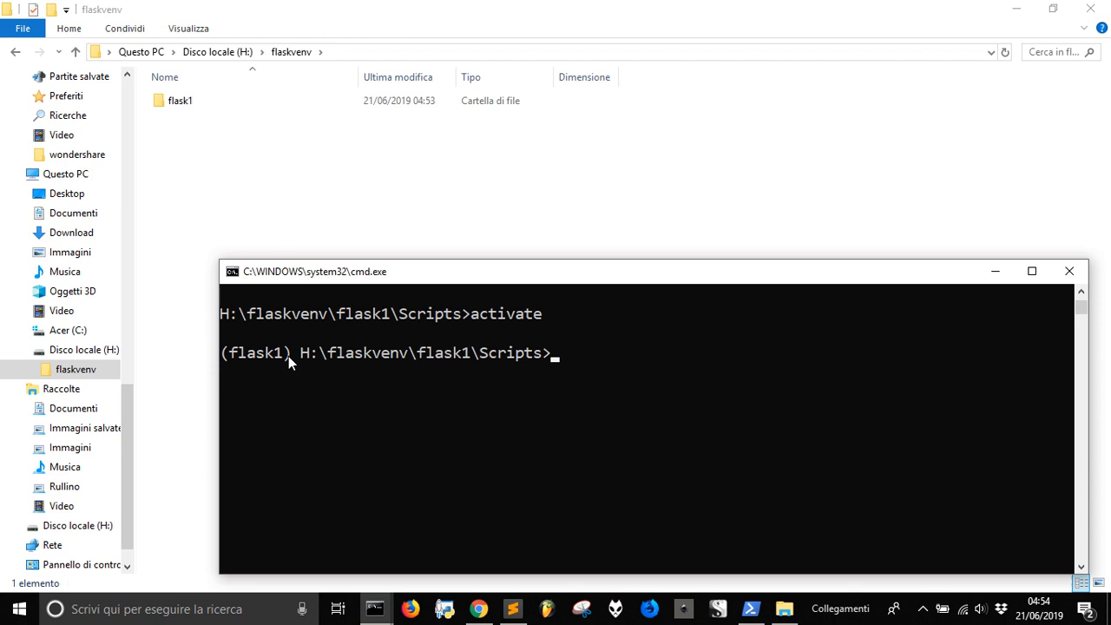
mouse_move(285, 360)
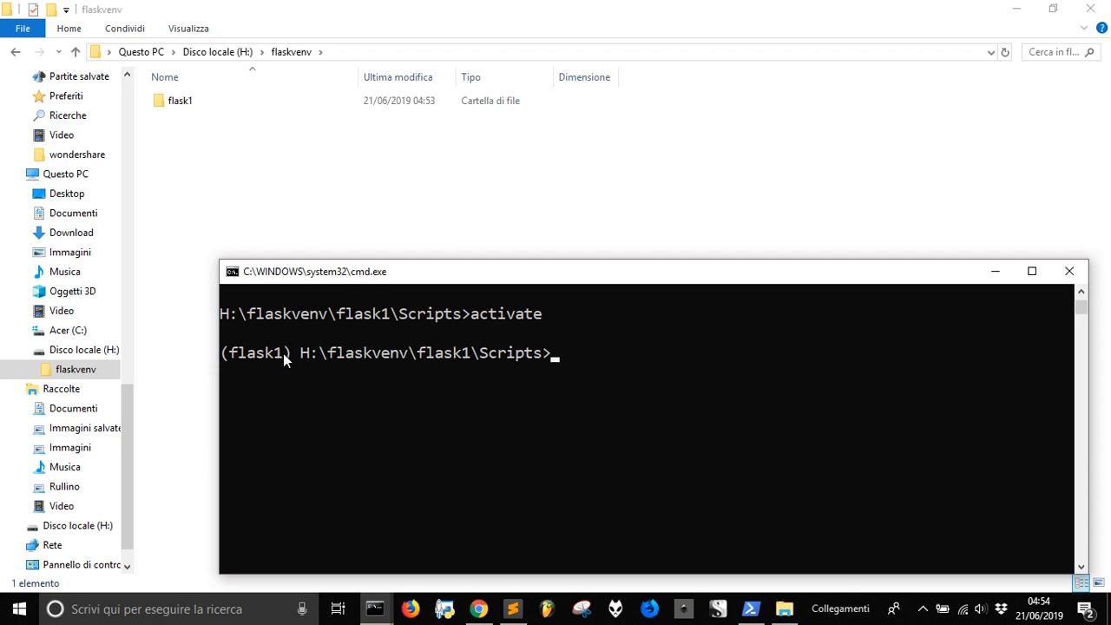
mouse_move(308, 358)
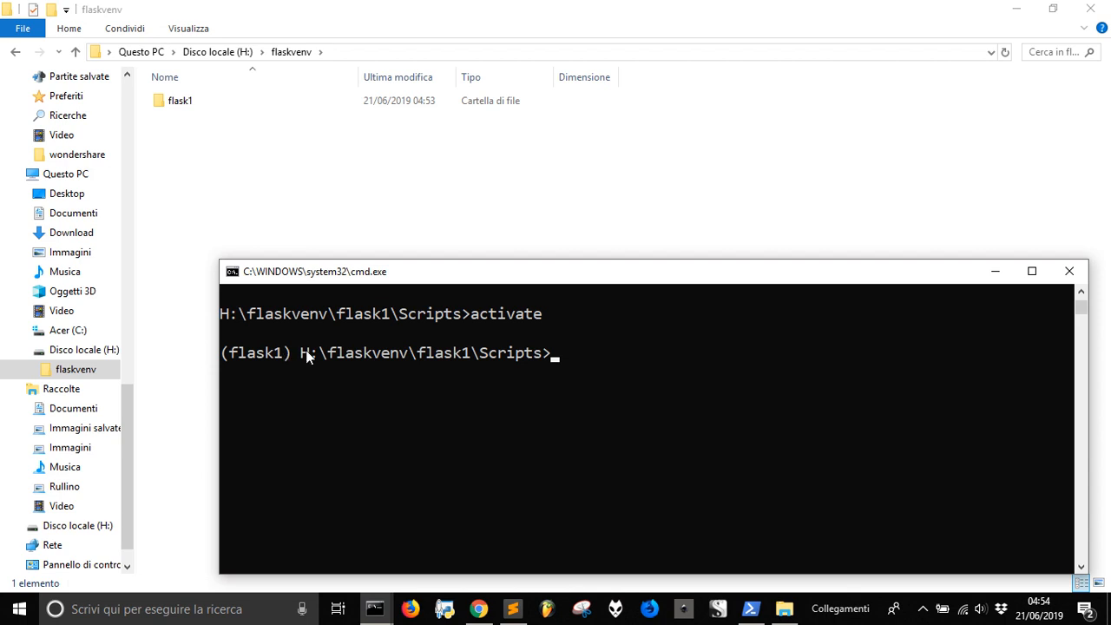
mouse_move(317, 358)
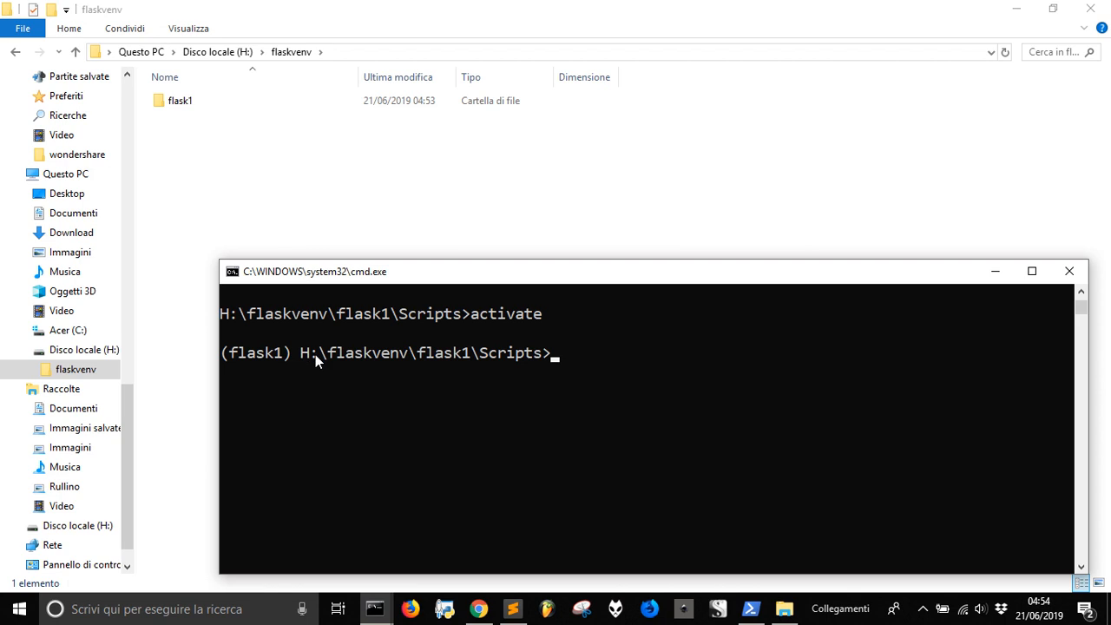
mouse_move(543, 395)
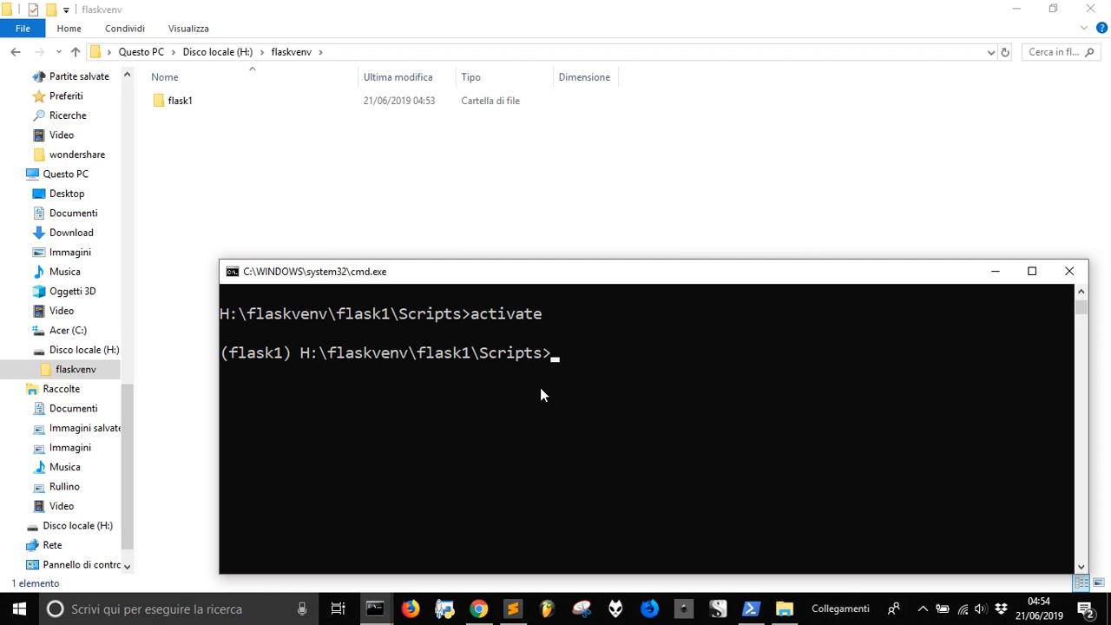
mouse_move(563, 384)
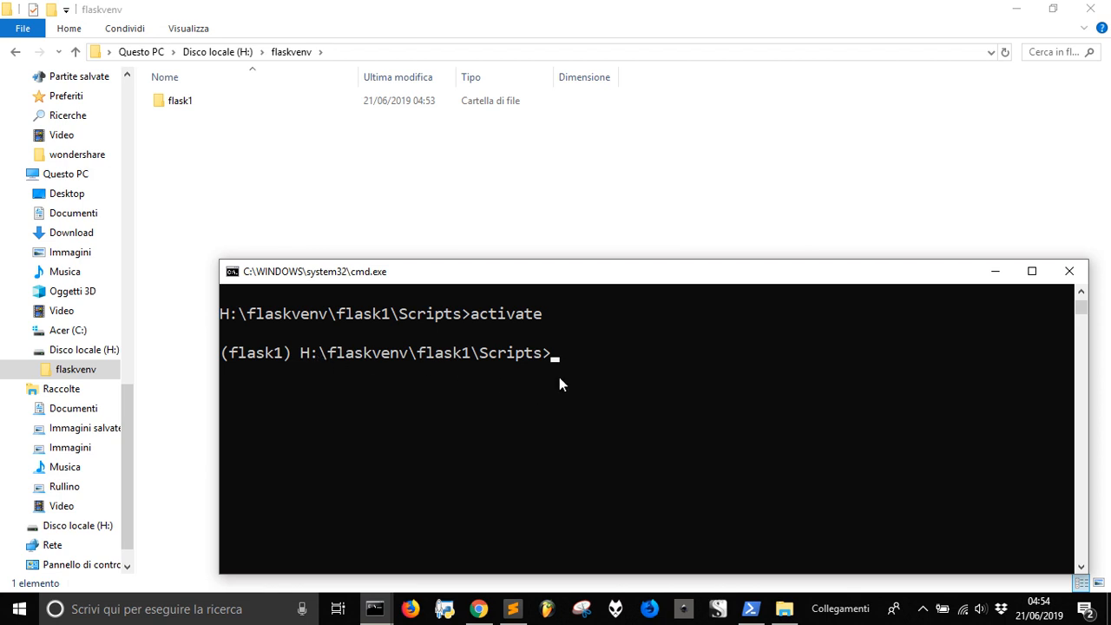
mouse_move(564, 362)
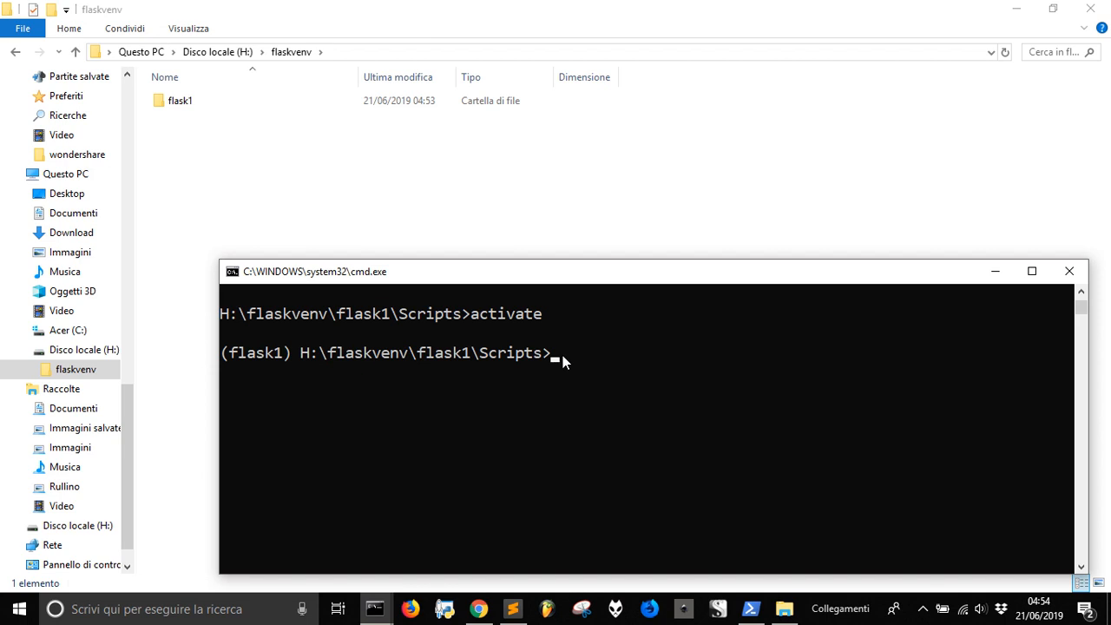
mouse_move(599, 495)
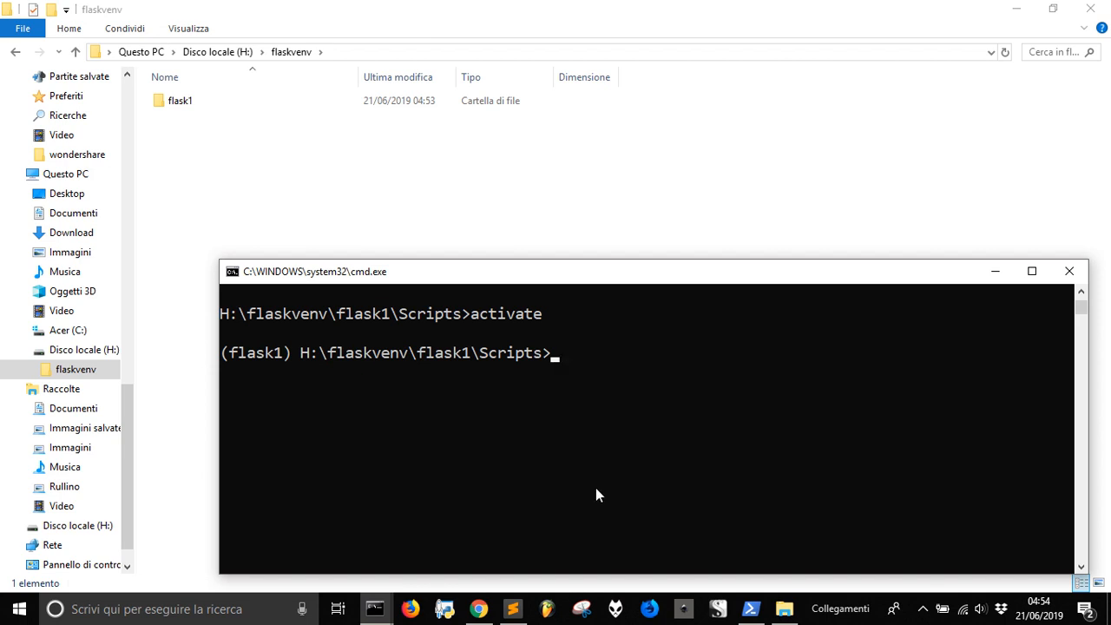
mouse_move(650, 539)
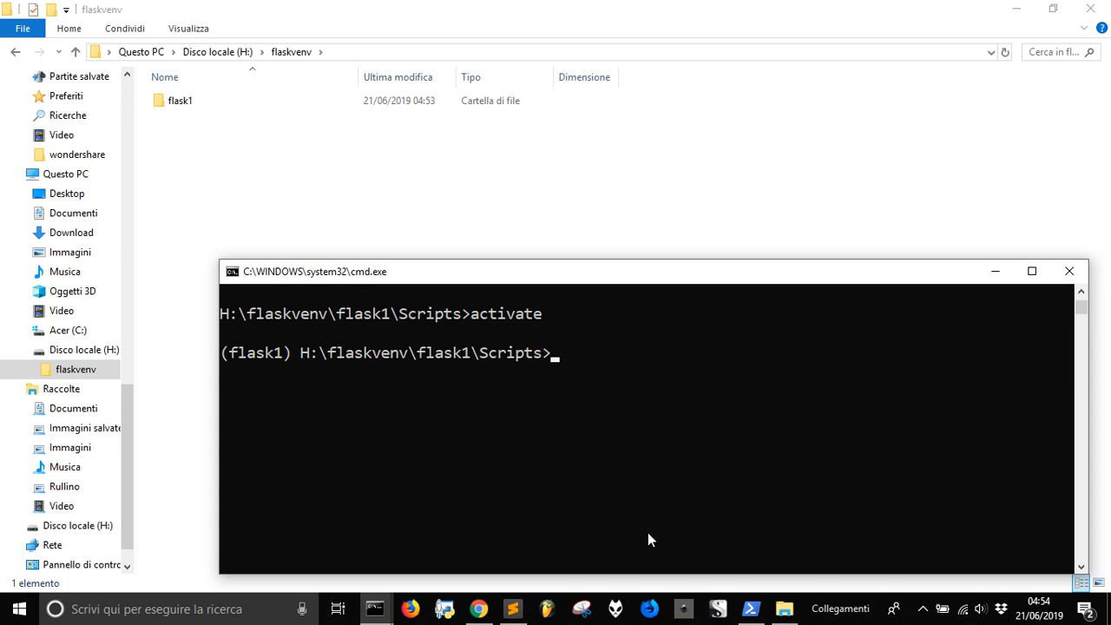
type("p")
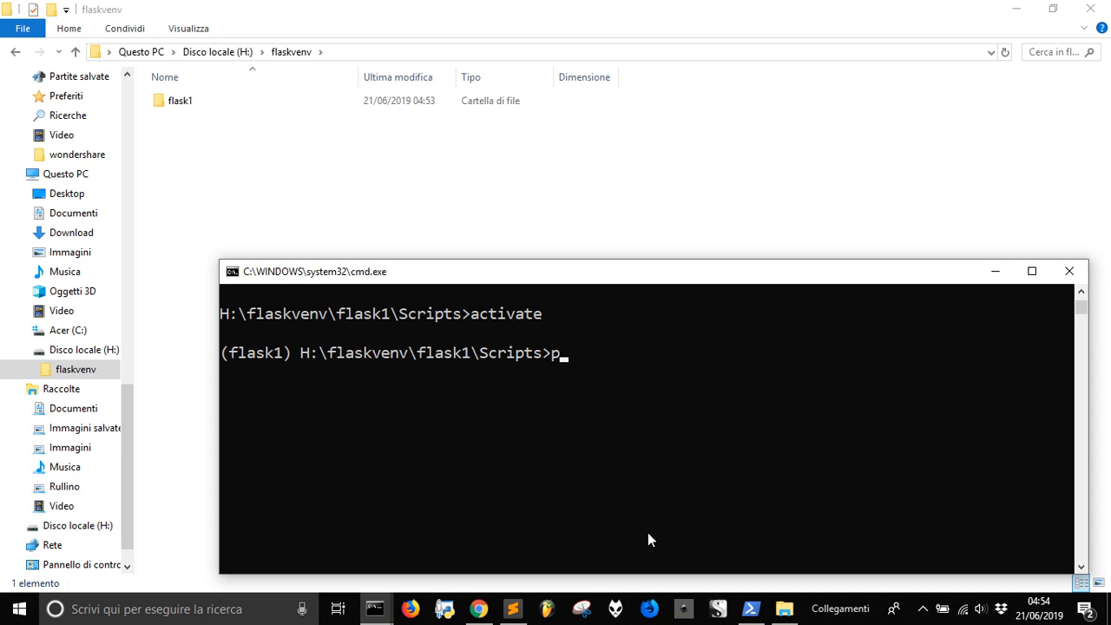
type("ip list")
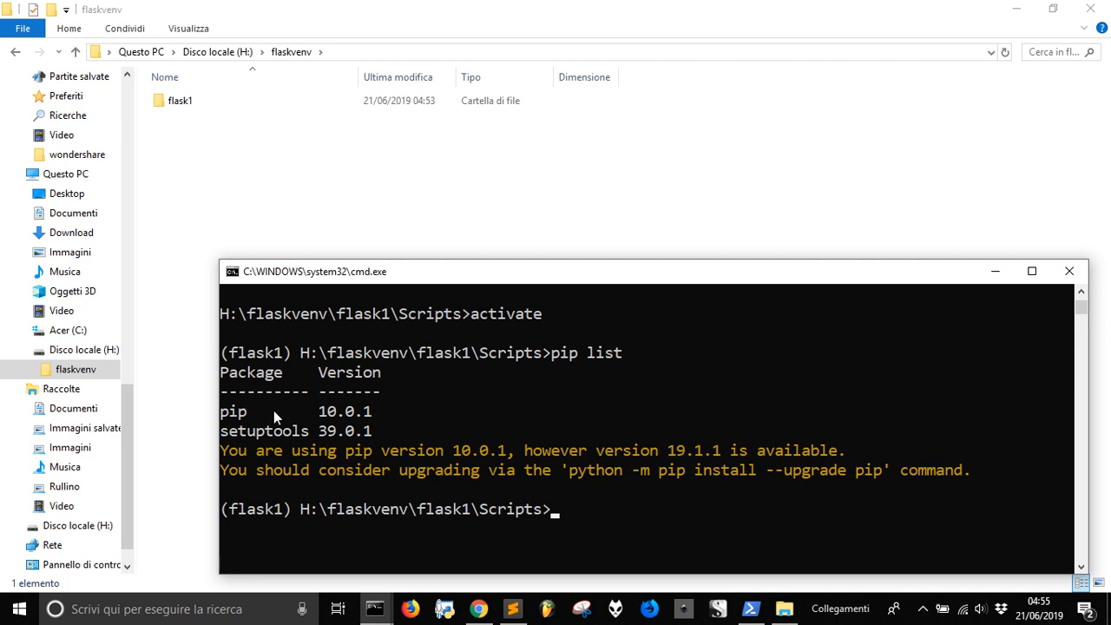
mouse_move(245, 428)
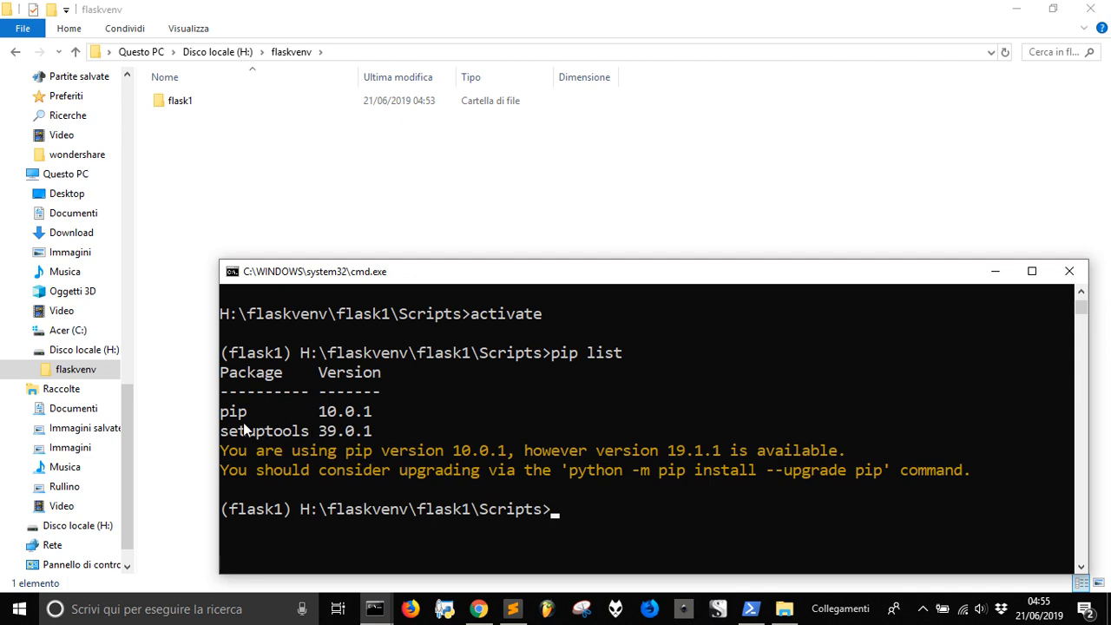
mouse_move(330, 470)
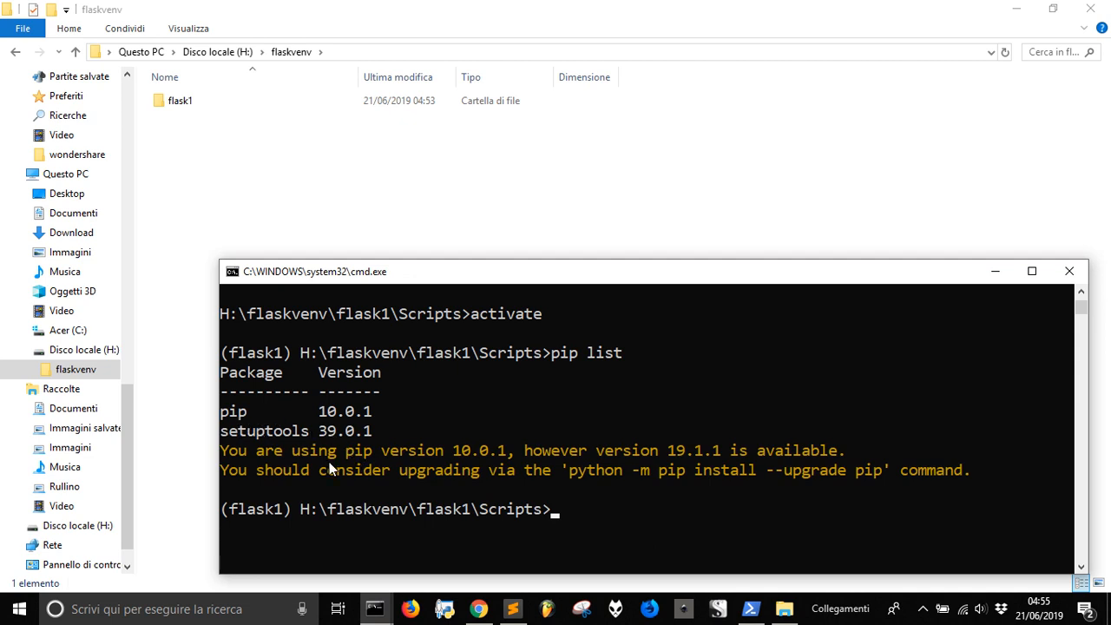
mouse_move(824, 478)
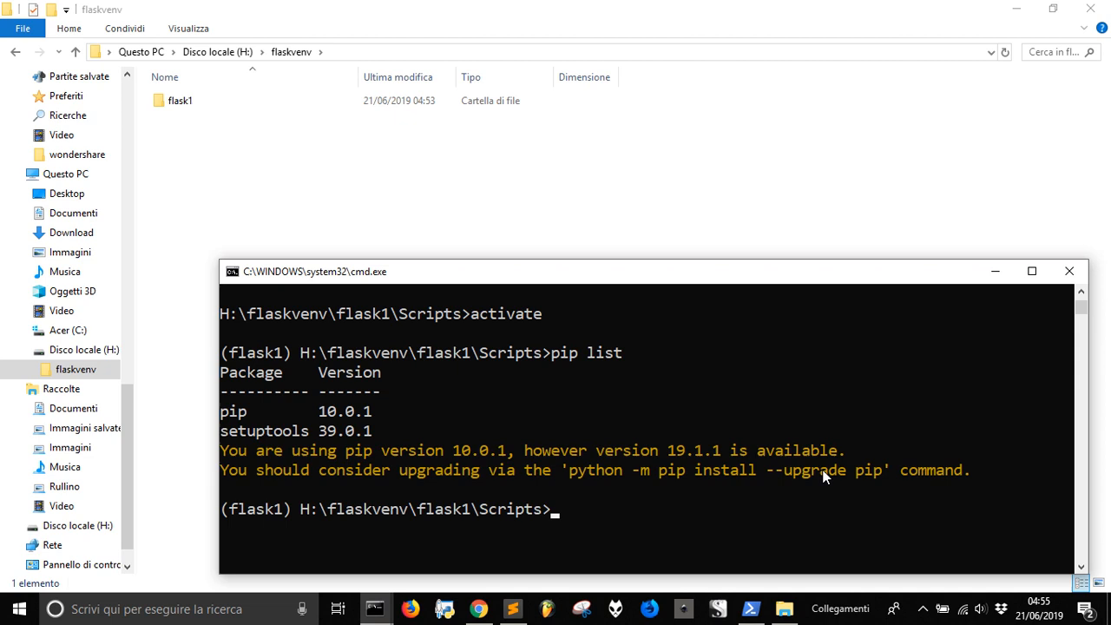
mouse_move(816, 475)
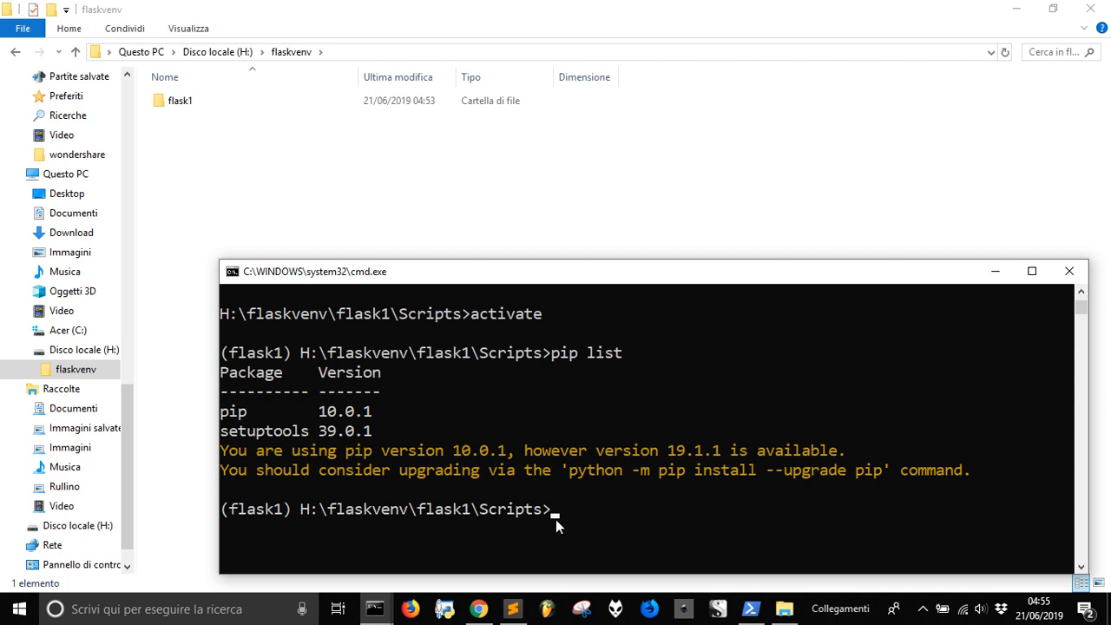
mouse_move(732, 561)
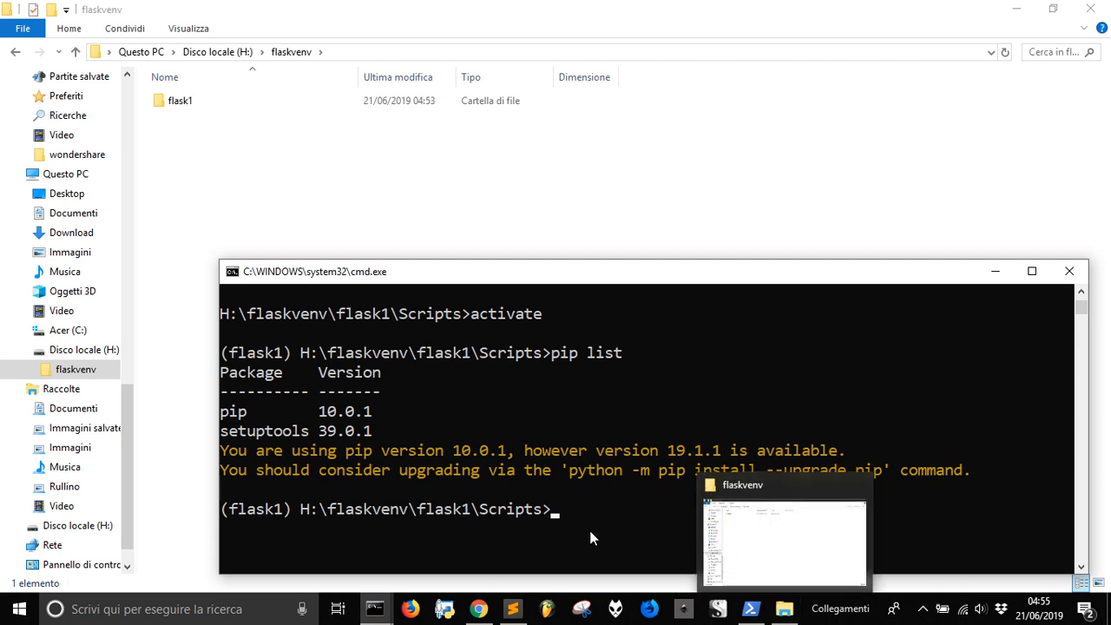
mouse_move(671, 532)
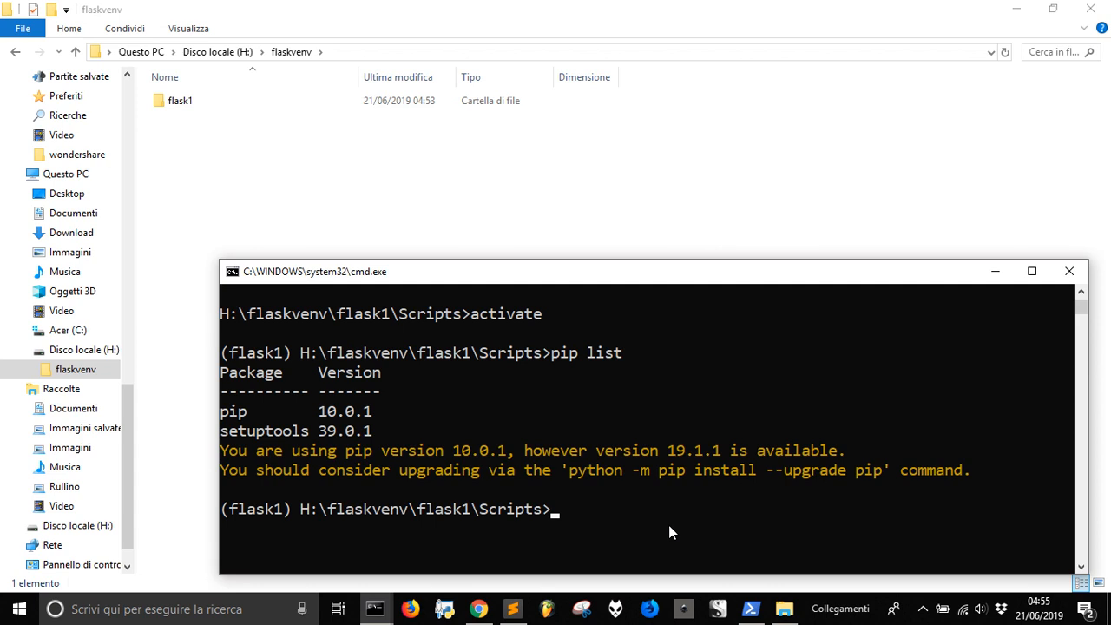
Run 'python -m pip install --upgrade pip', taking pip from 10.0.1 to 19.1.1.
type("python -m")
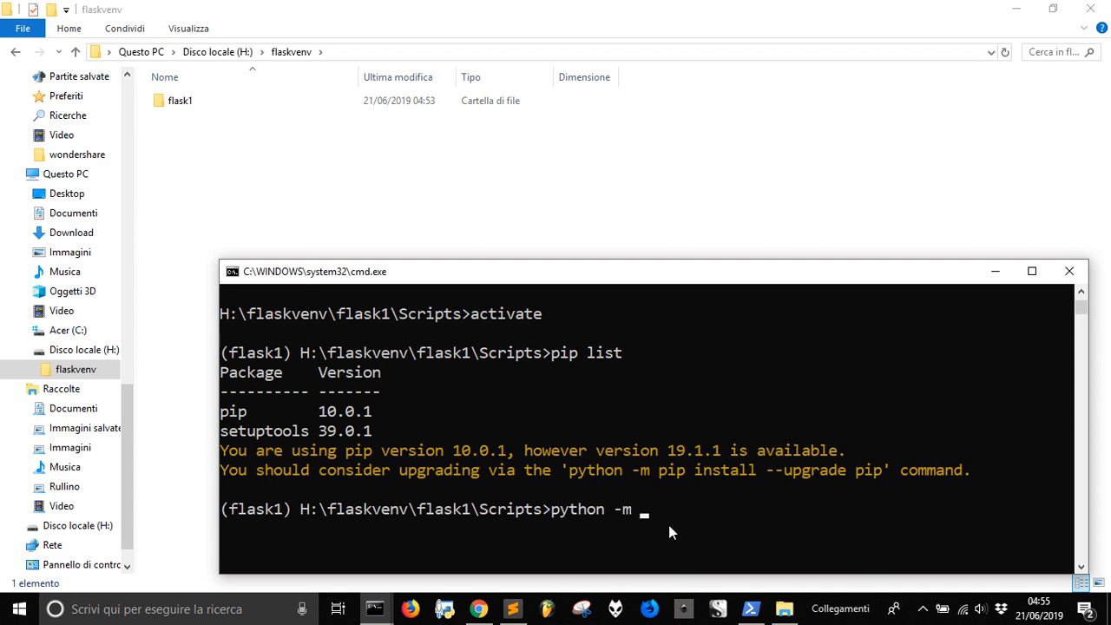
type("install --")
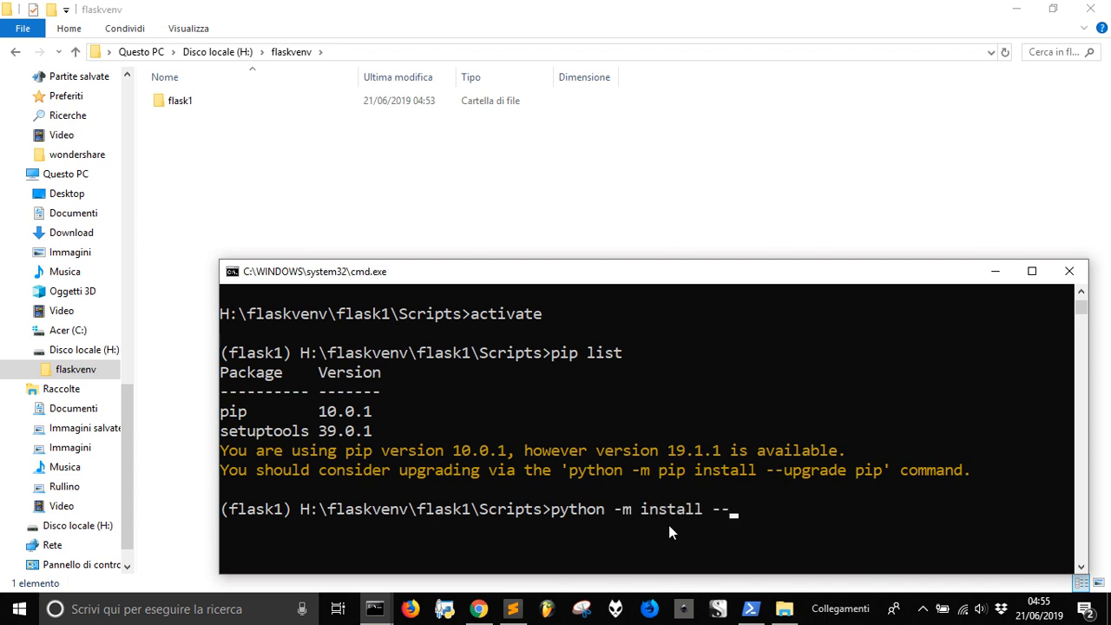
type("upgr")
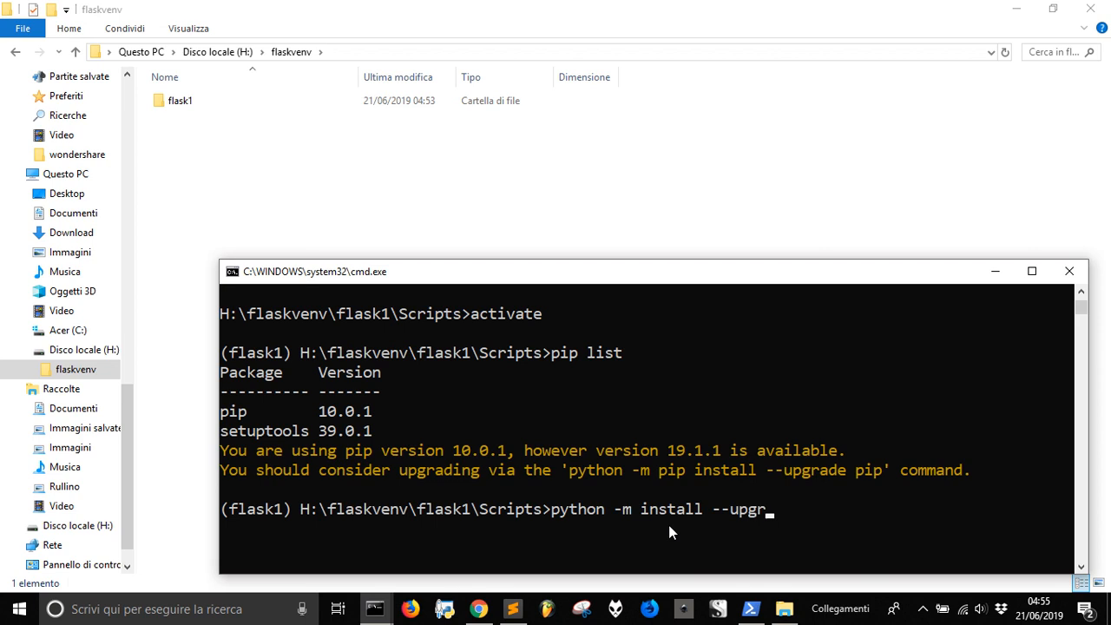
type("ade")
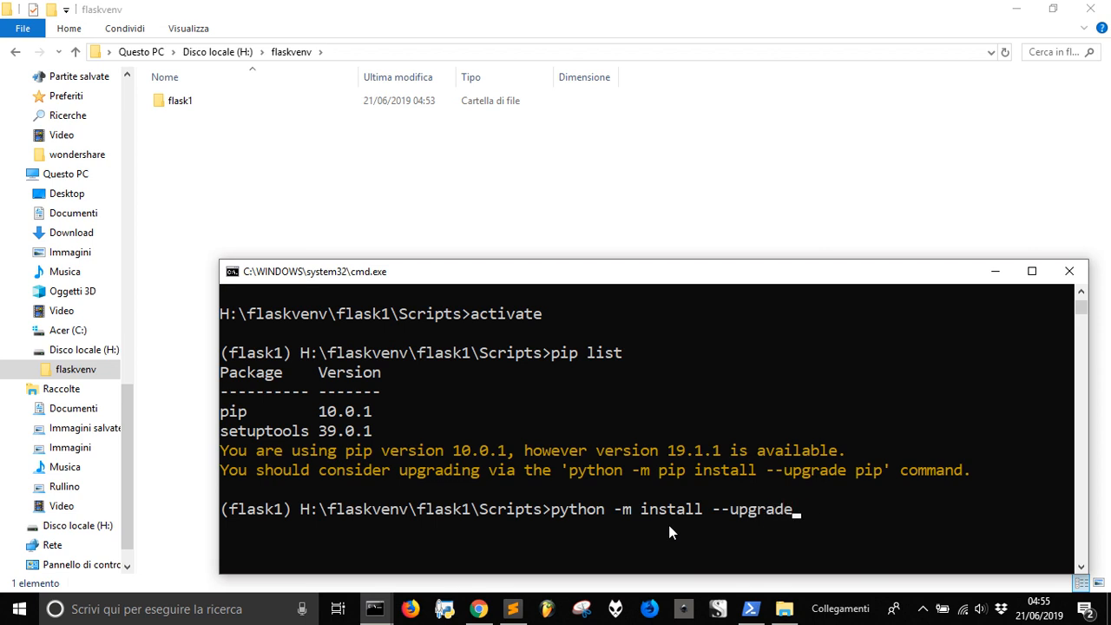
type("pip")
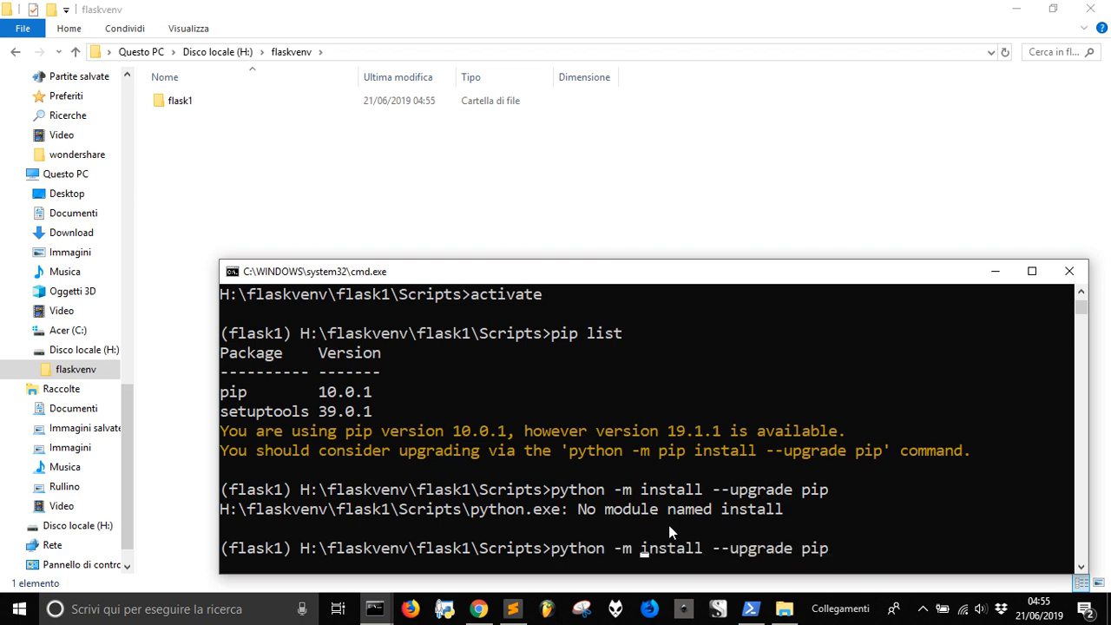
type("pip")
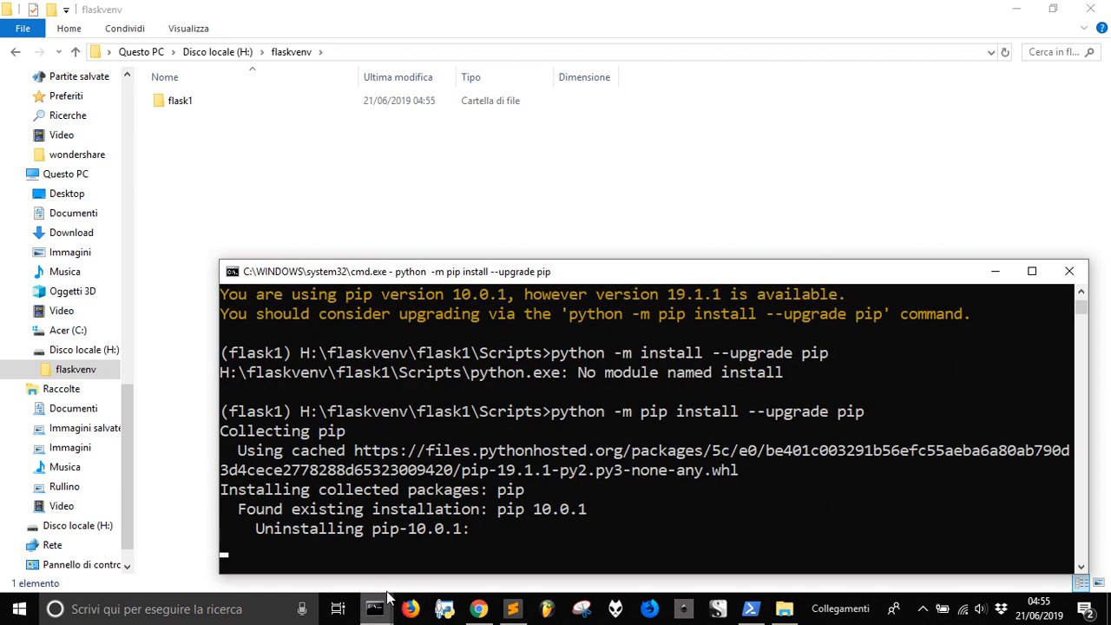
mouse_move(408, 553)
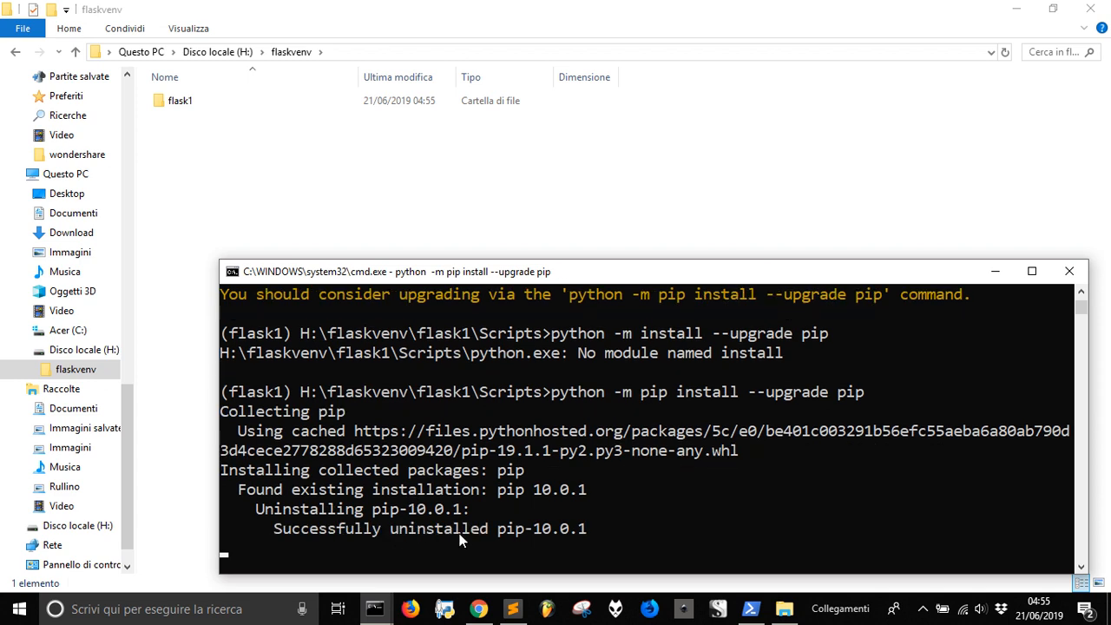
mouse_move(746, 419)
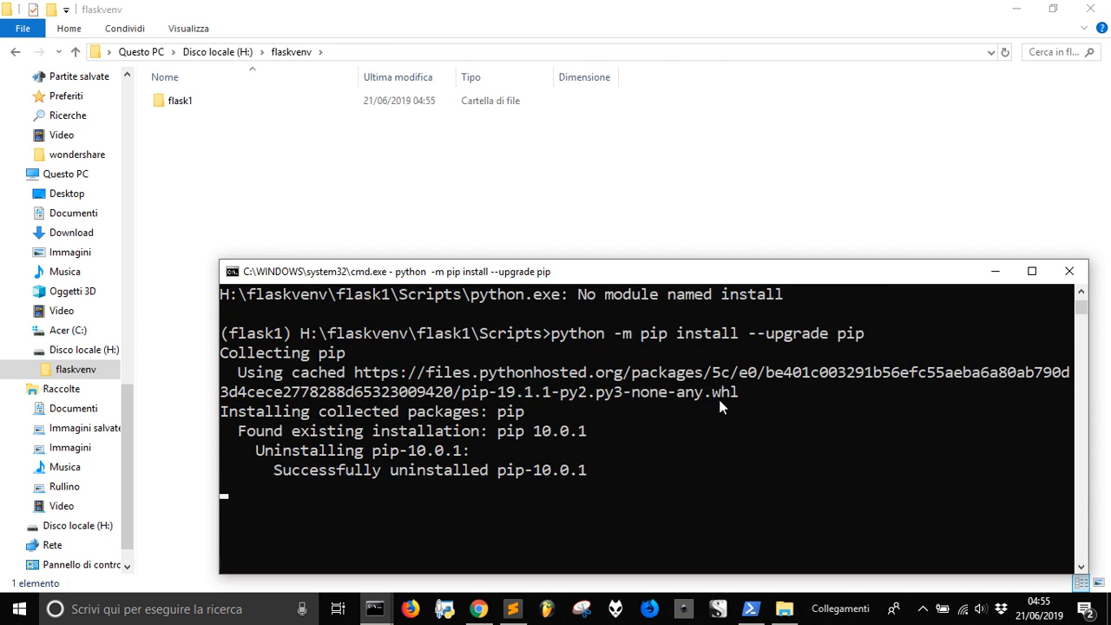
mouse_move(556, 481)
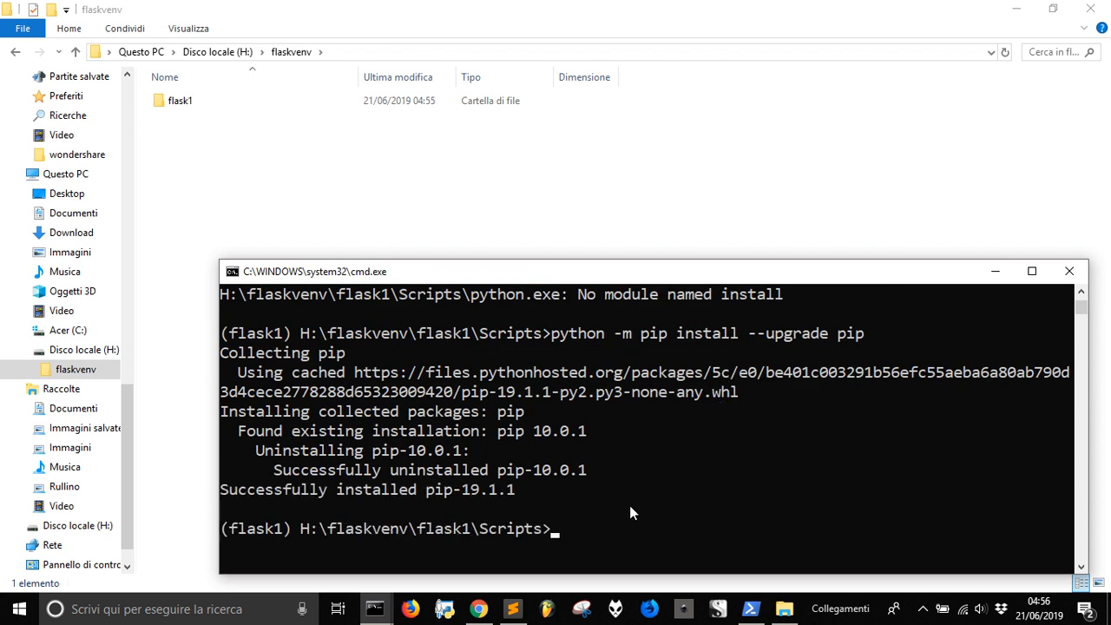
type("p")
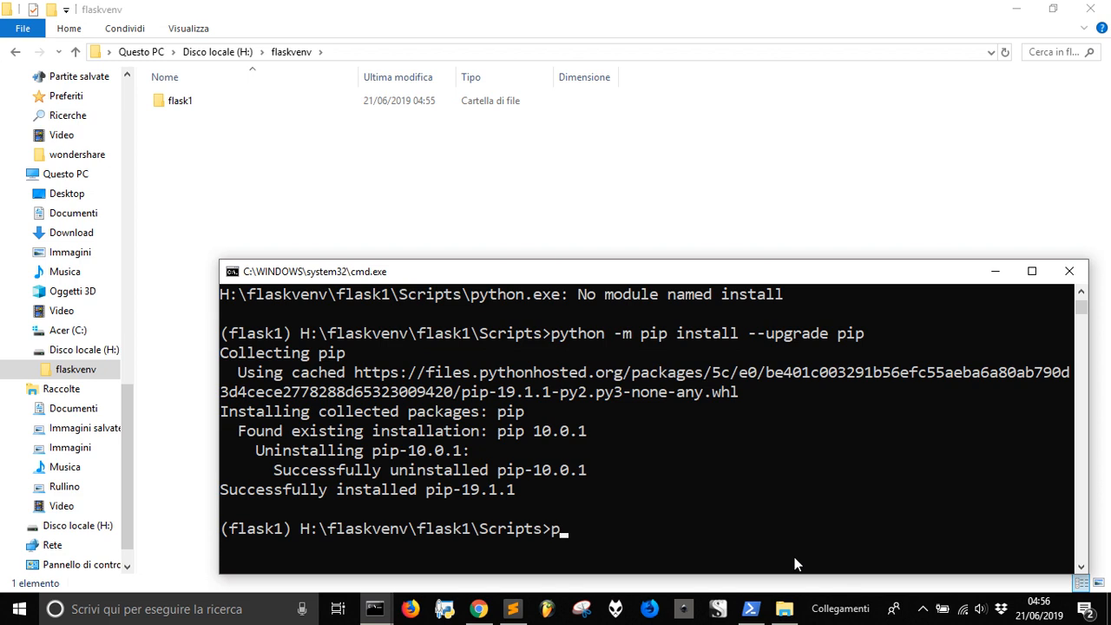
Run 'pip install flask' to install Flask 1.0.3 with Werkzeug, Jinja2, MarkupSafe, click, itsdangerous.
type("ip install")
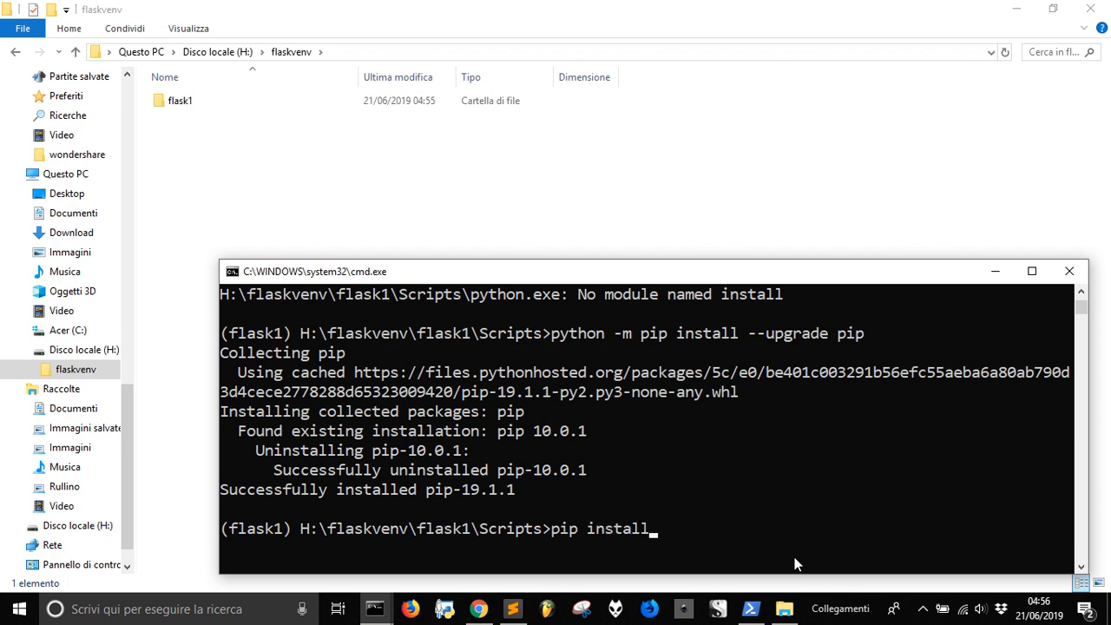
type("flask")
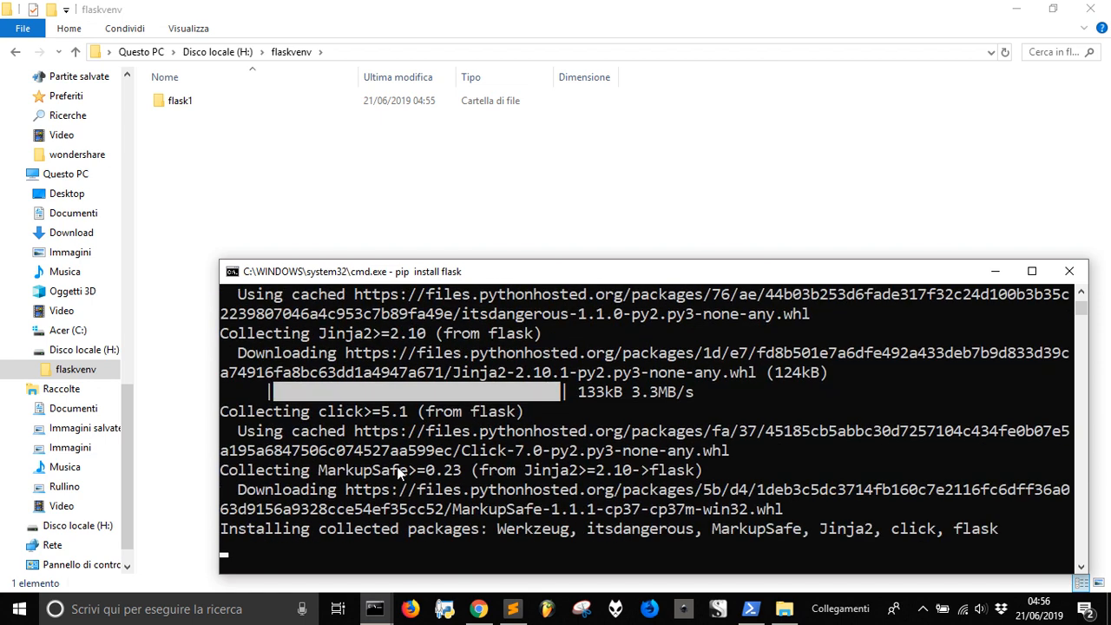
mouse_move(380, 460)
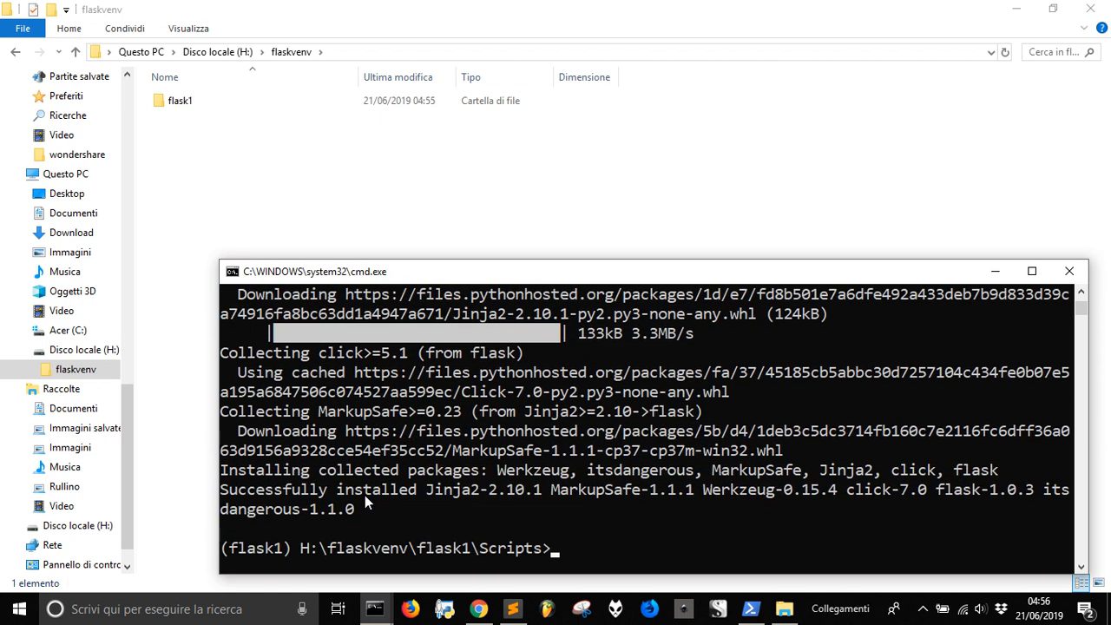
mouse_move(742, 572)
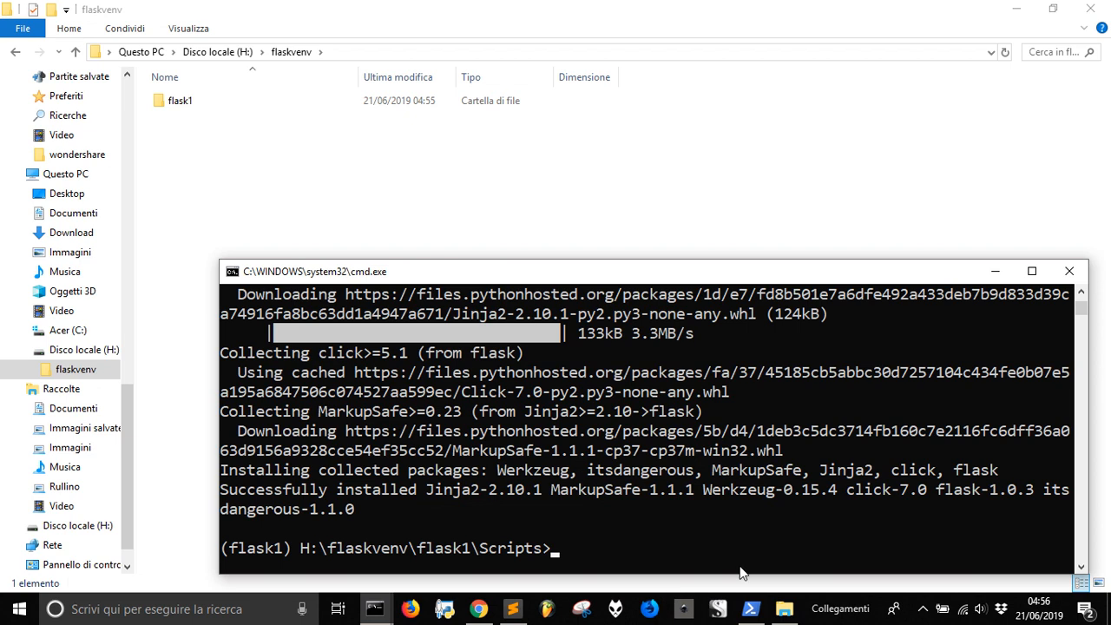
type("pip list")
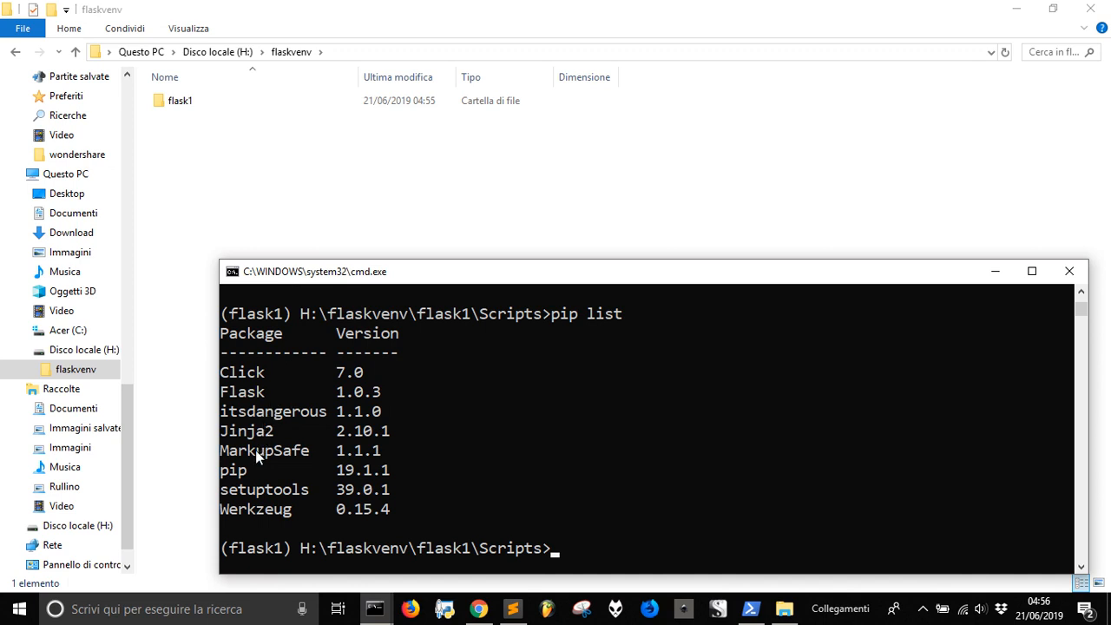
mouse_move(368, 476)
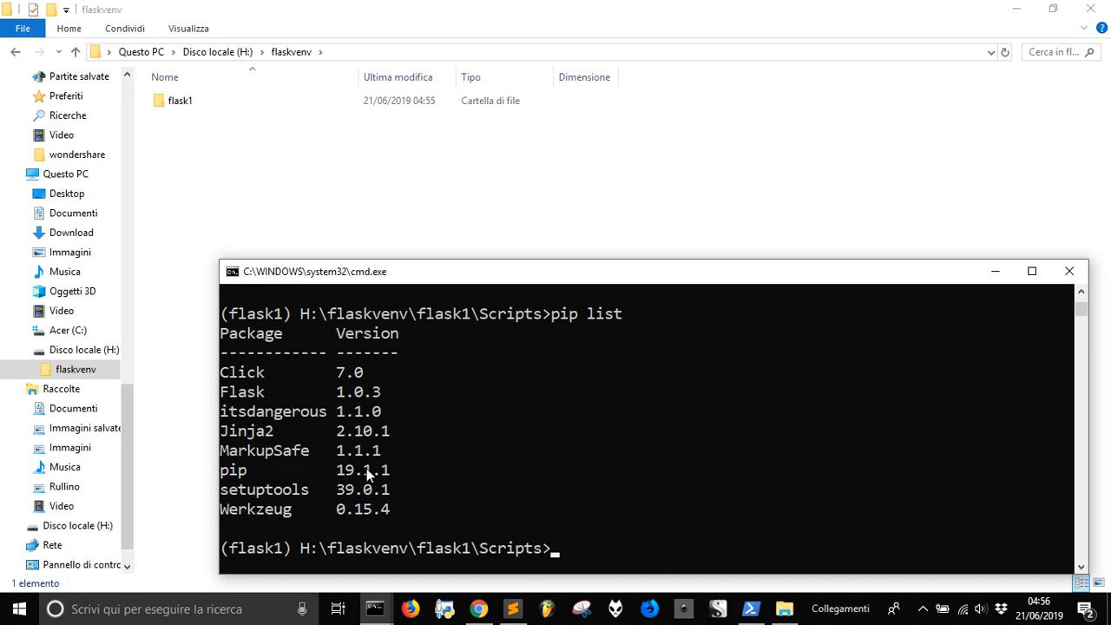
mouse_move(373, 468)
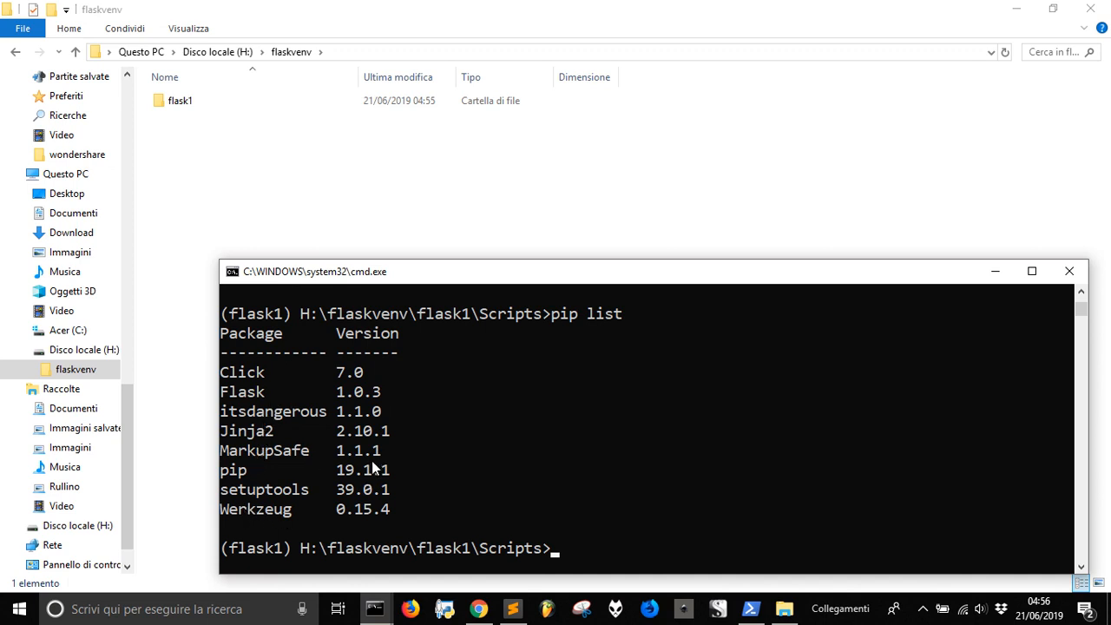
mouse_move(370, 470)
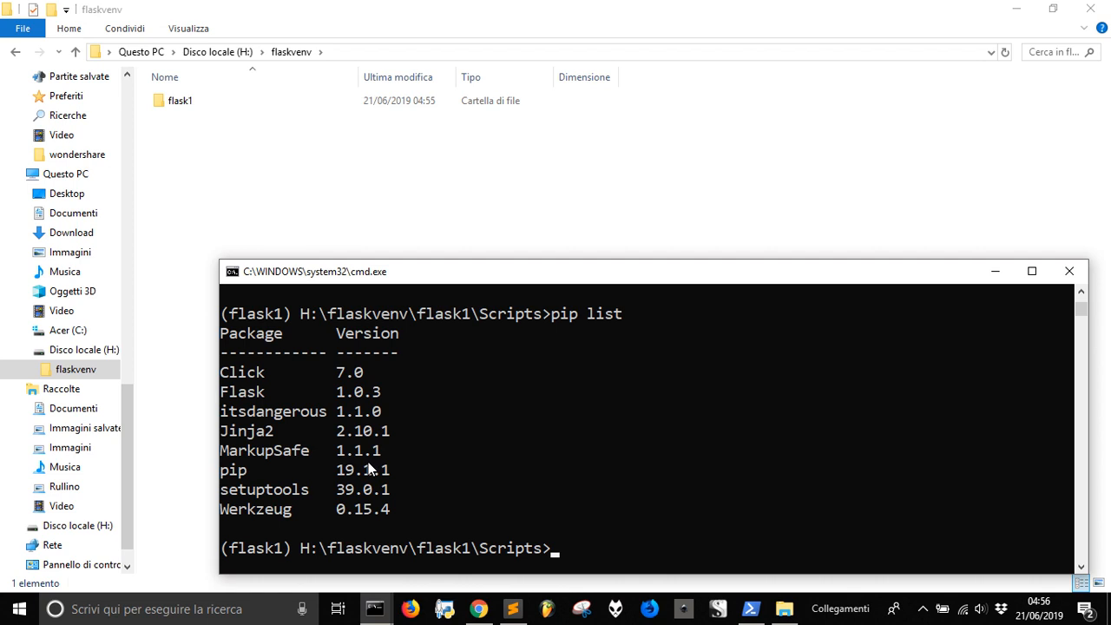
mouse_move(289, 563)
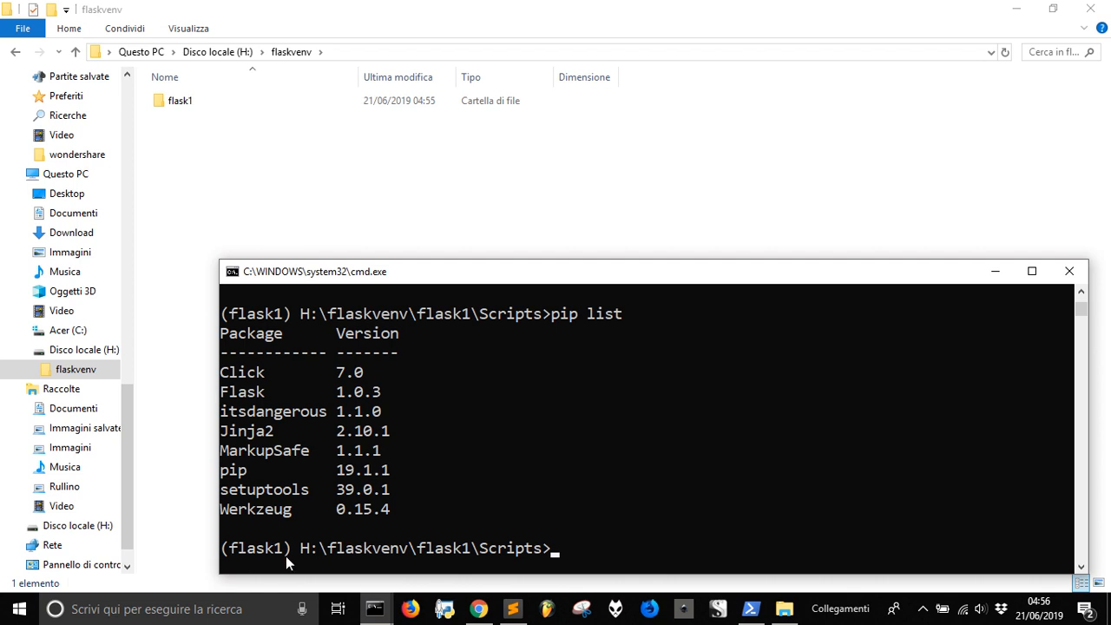
Select the flask1 environment folder in File Explorer.
left_click(182, 101)
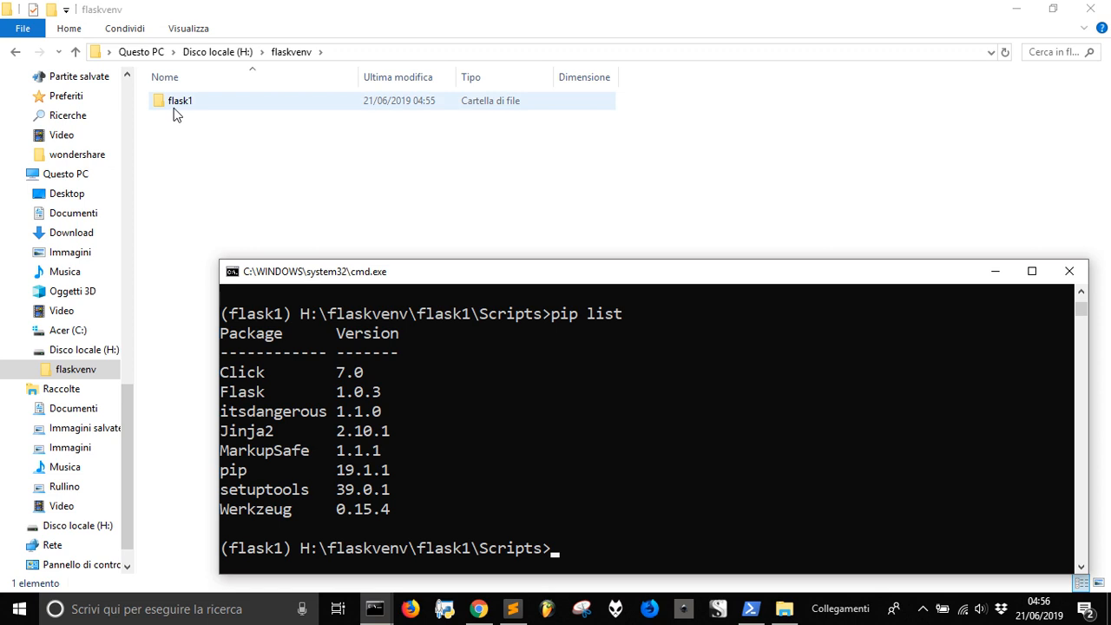